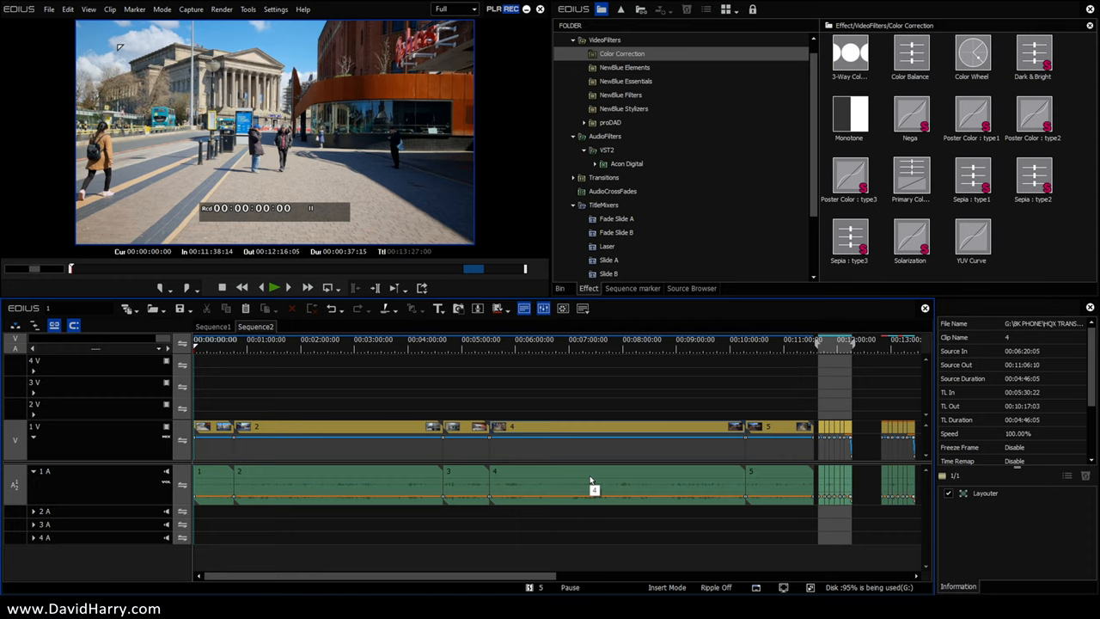
- Inspect the properties of clips 1, 2 and 5
right_click(212, 429)
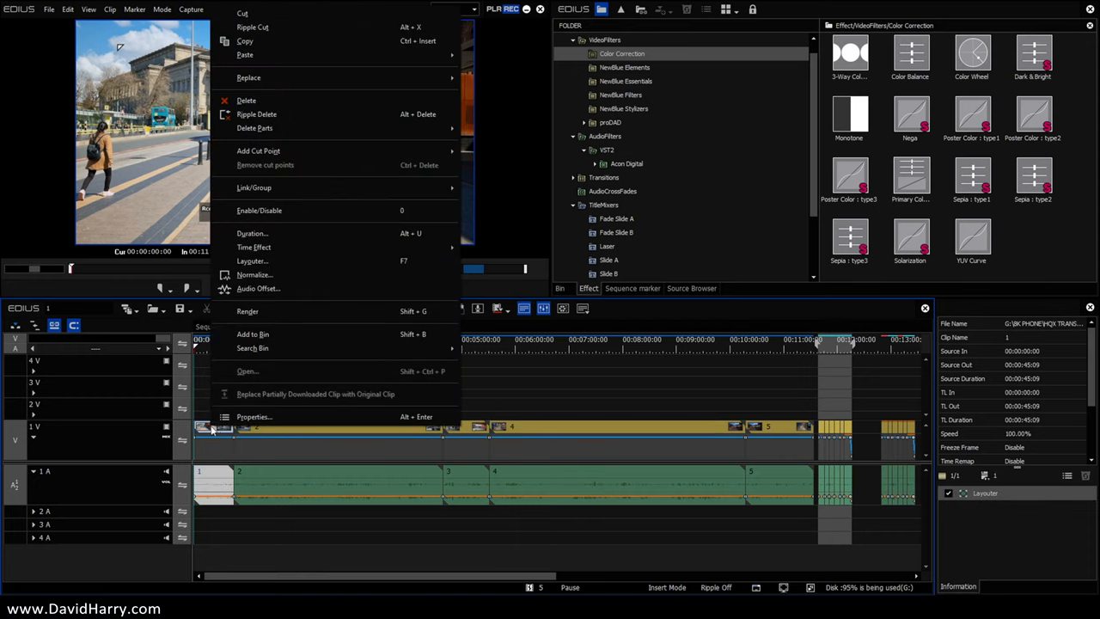
left_click(255, 417)
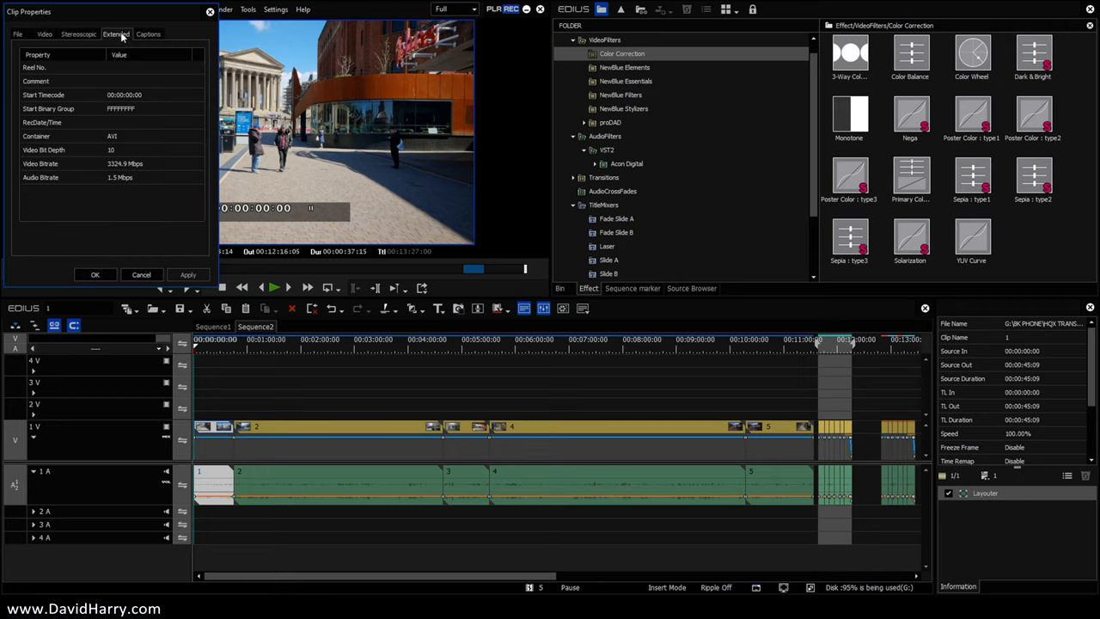
mouse_move(137, 283)
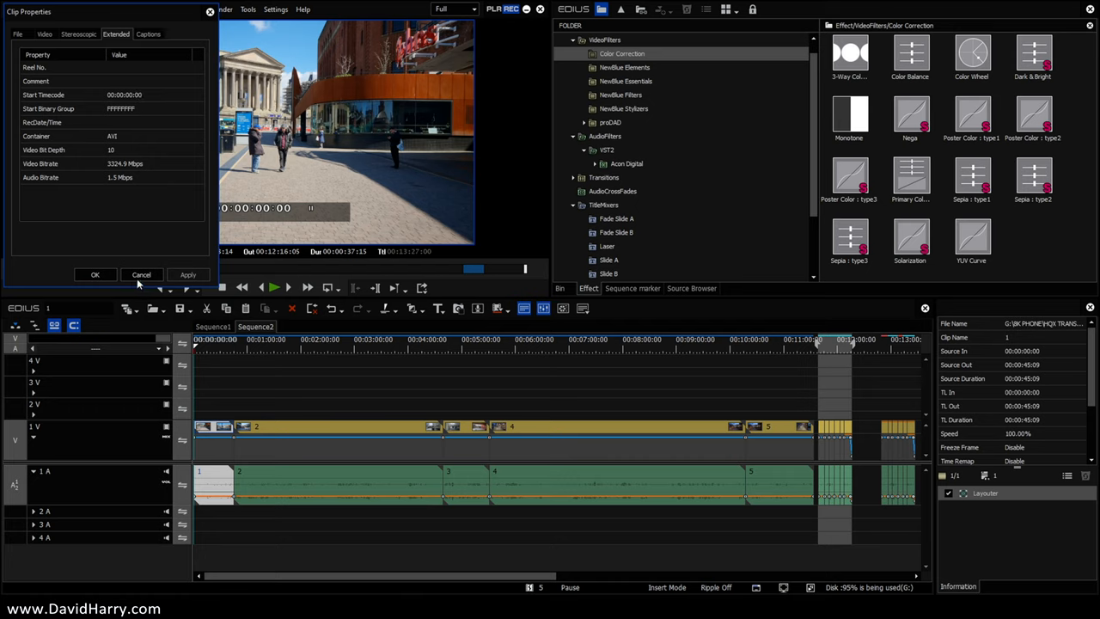
left_click(141, 274)
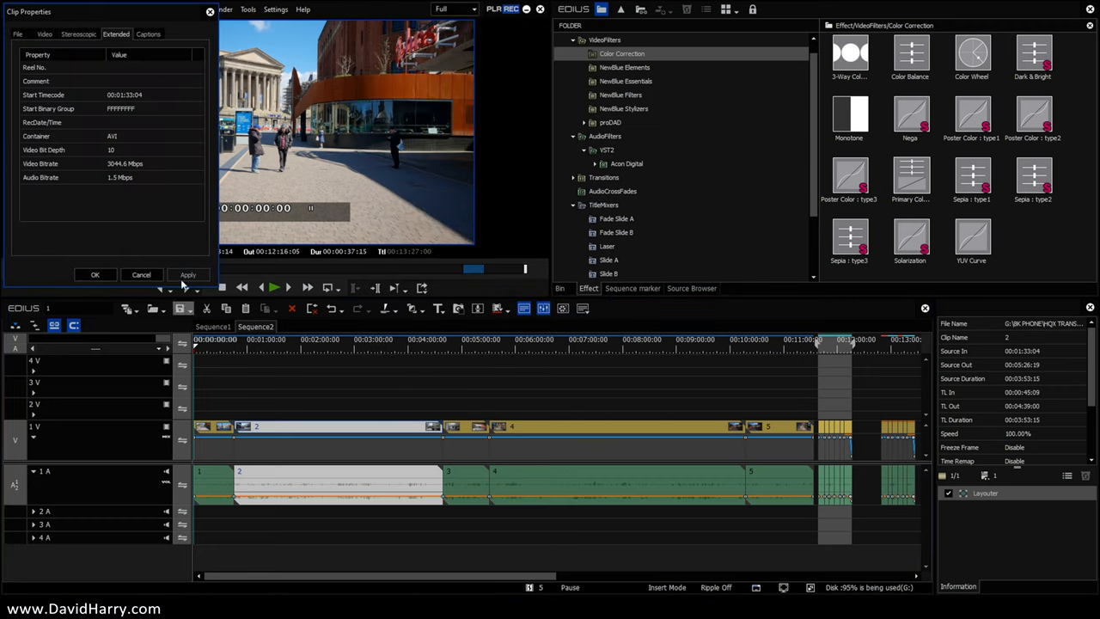
left_click(95, 274)
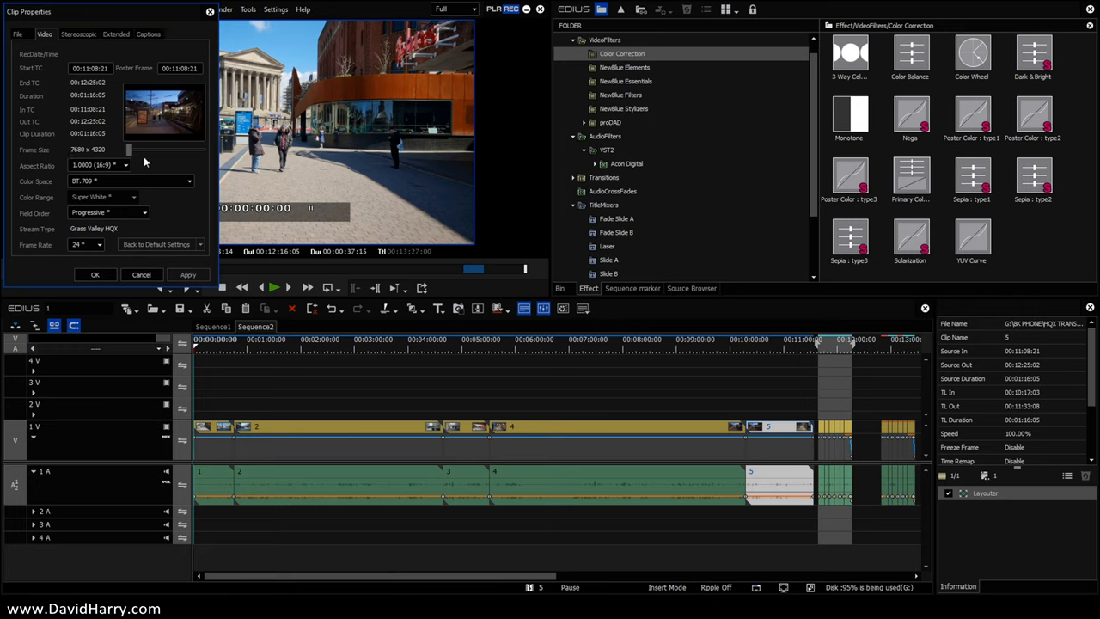
mouse_move(117, 33)
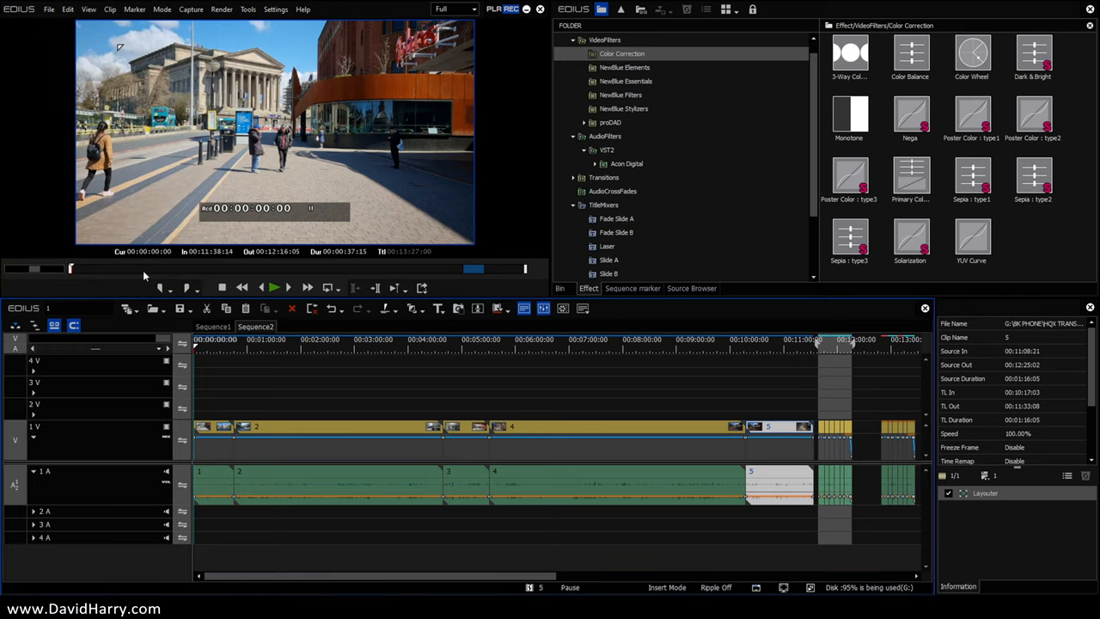
- Review the current project settings and close them without changes
left_click(275, 9)
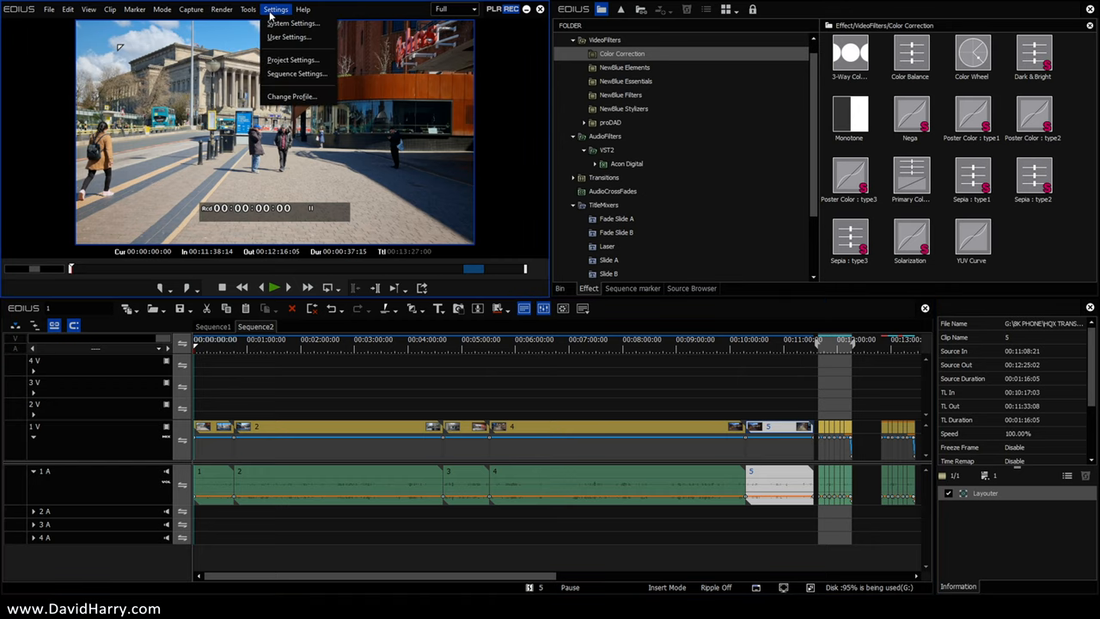
left_click(292, 59)
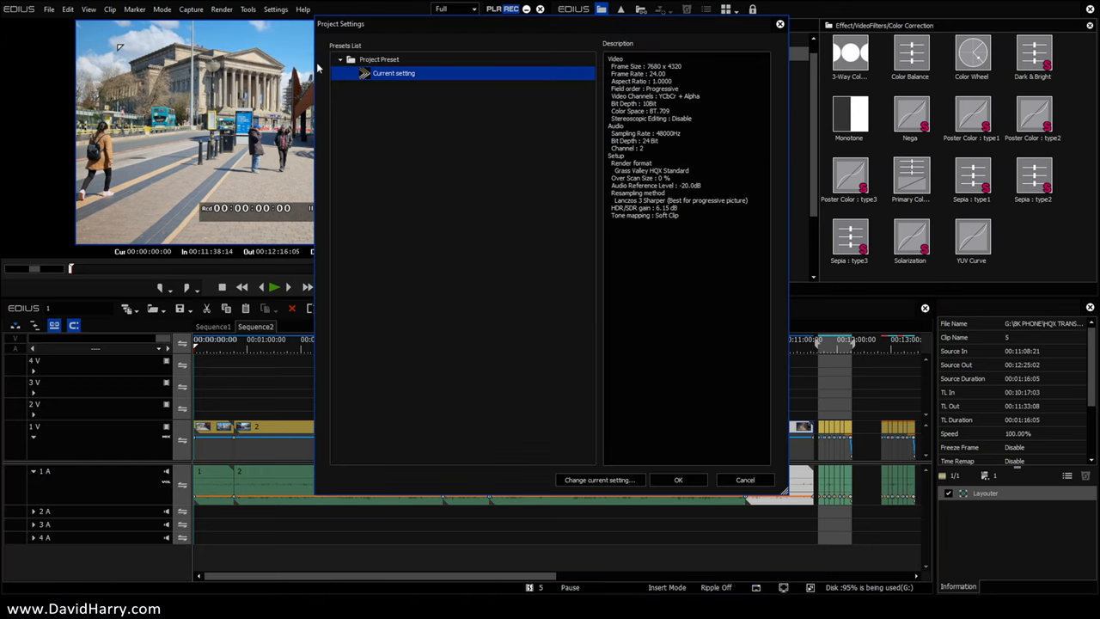
mouse_move(692, 67)
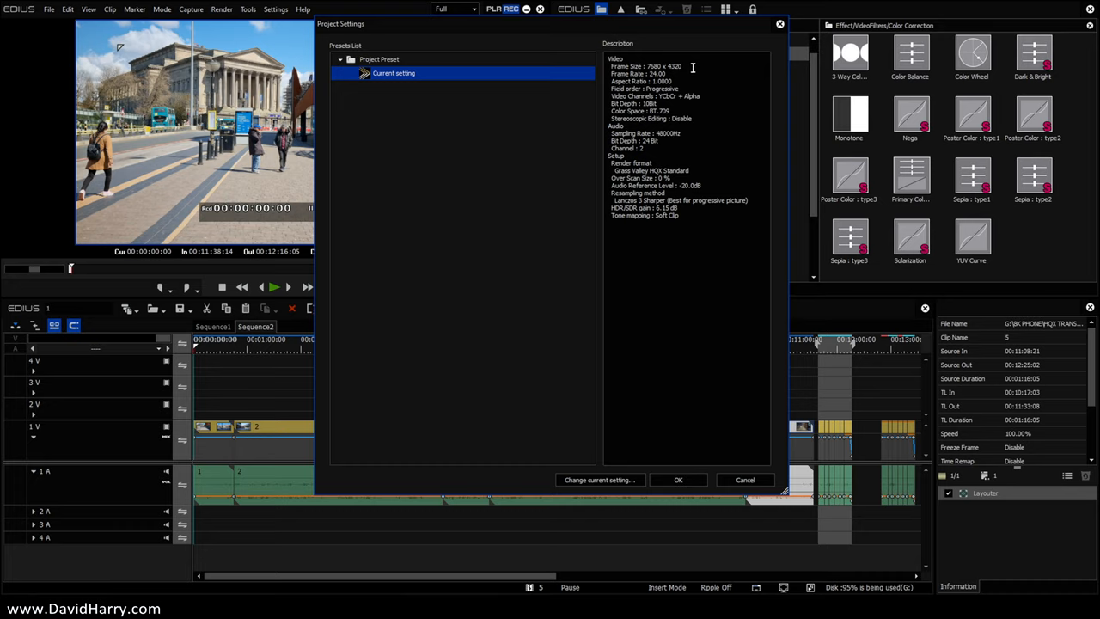
mouse_move(673, 73)
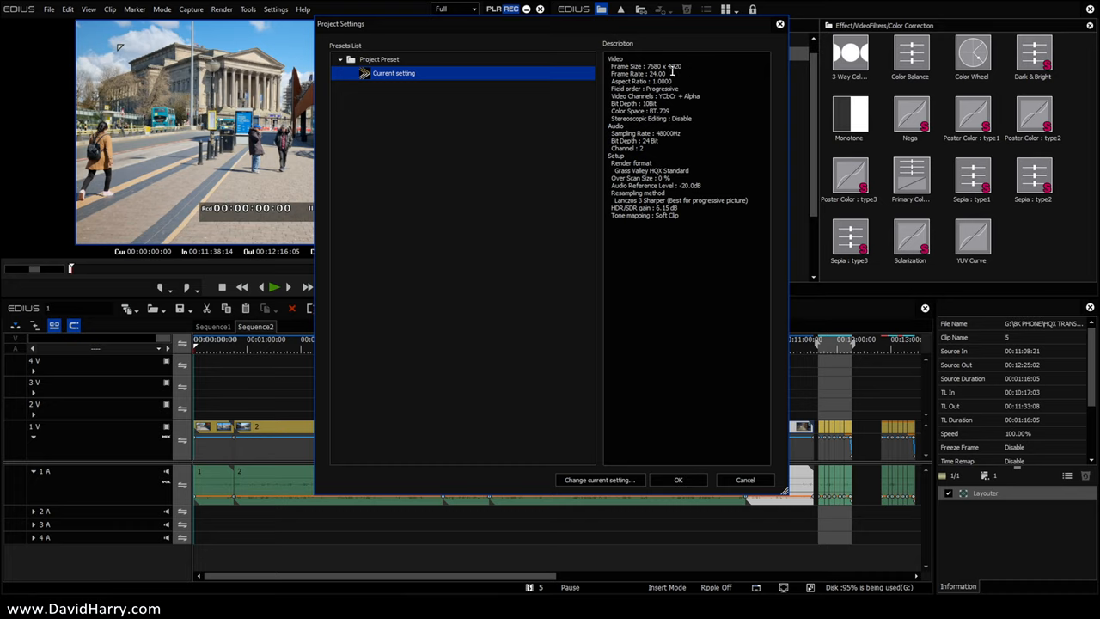
mouse_move(679, 101)
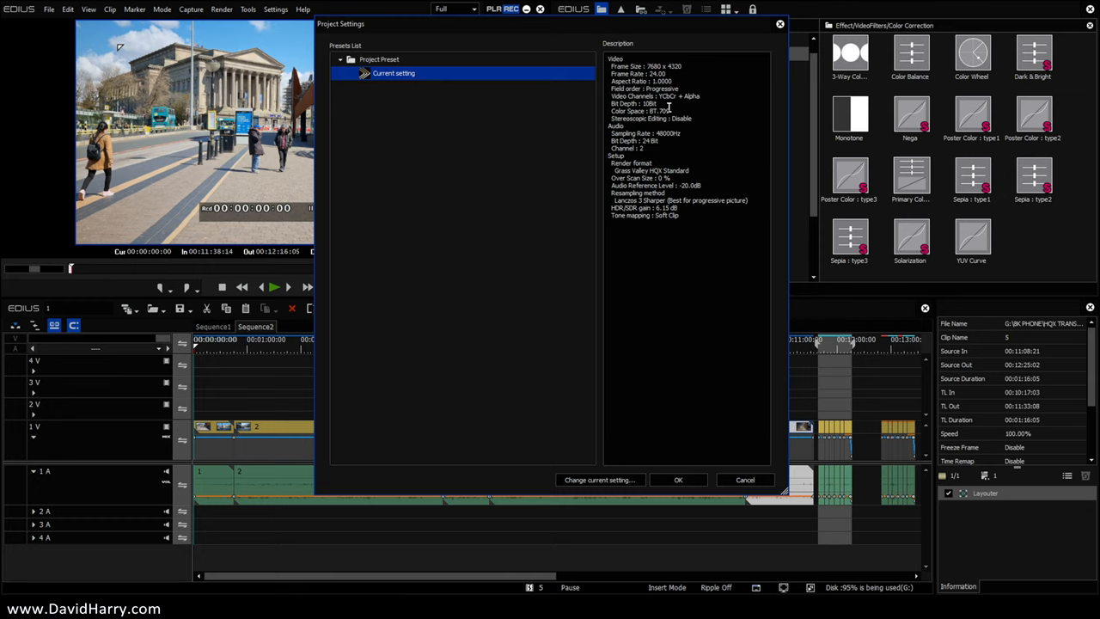
left_click(678, 479)
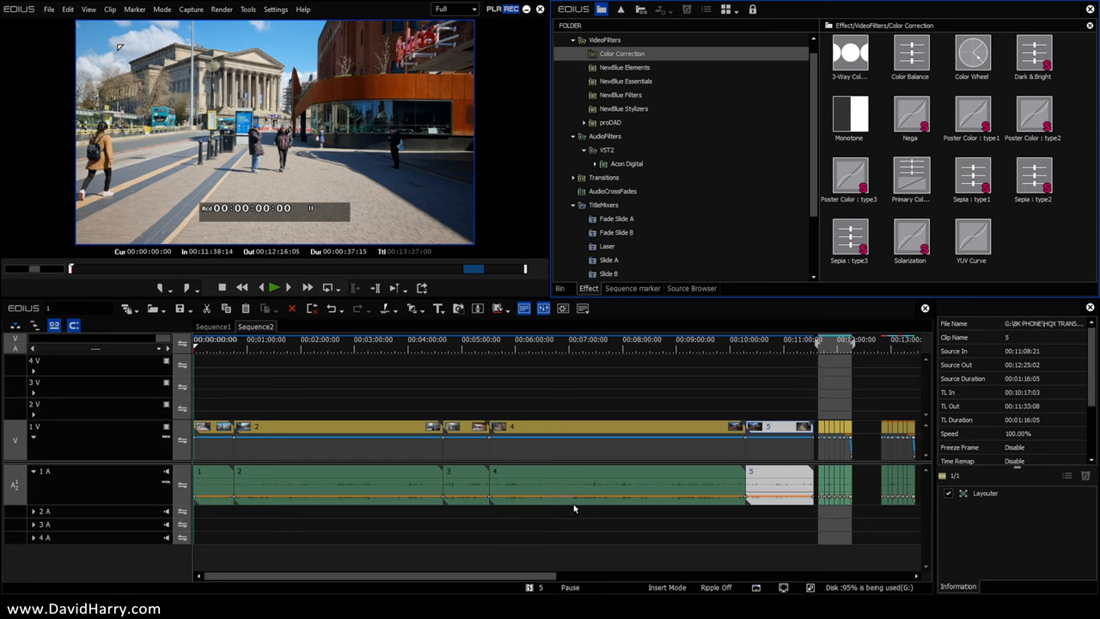
- Set preview quality to Full and play from clip 2, stopping near 00:01:18
left_click(453, 9)
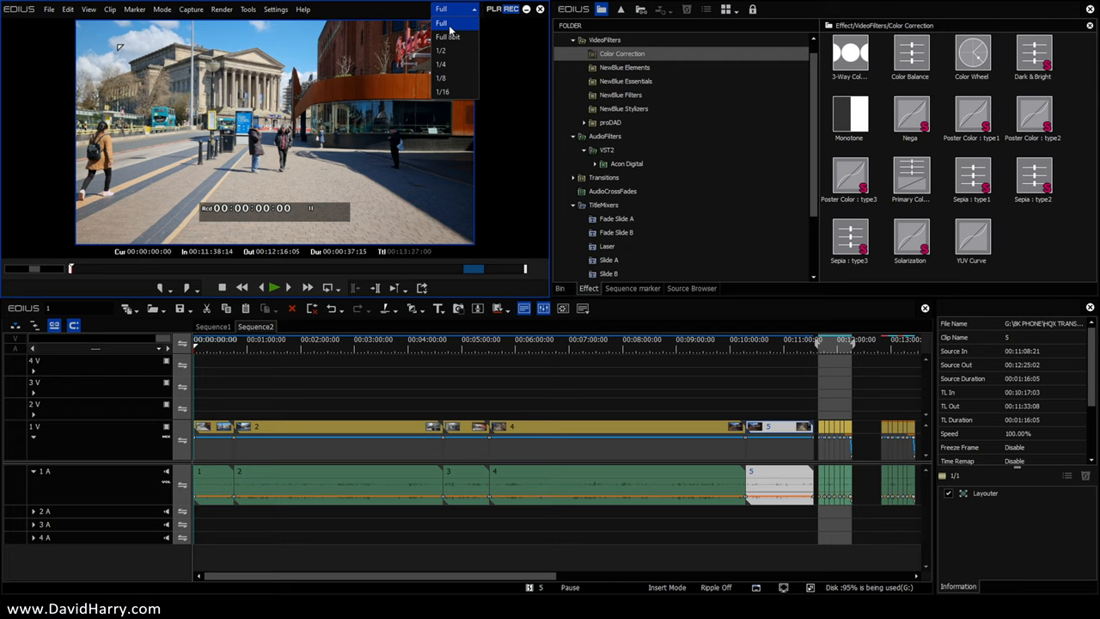
left_click(442, 22)
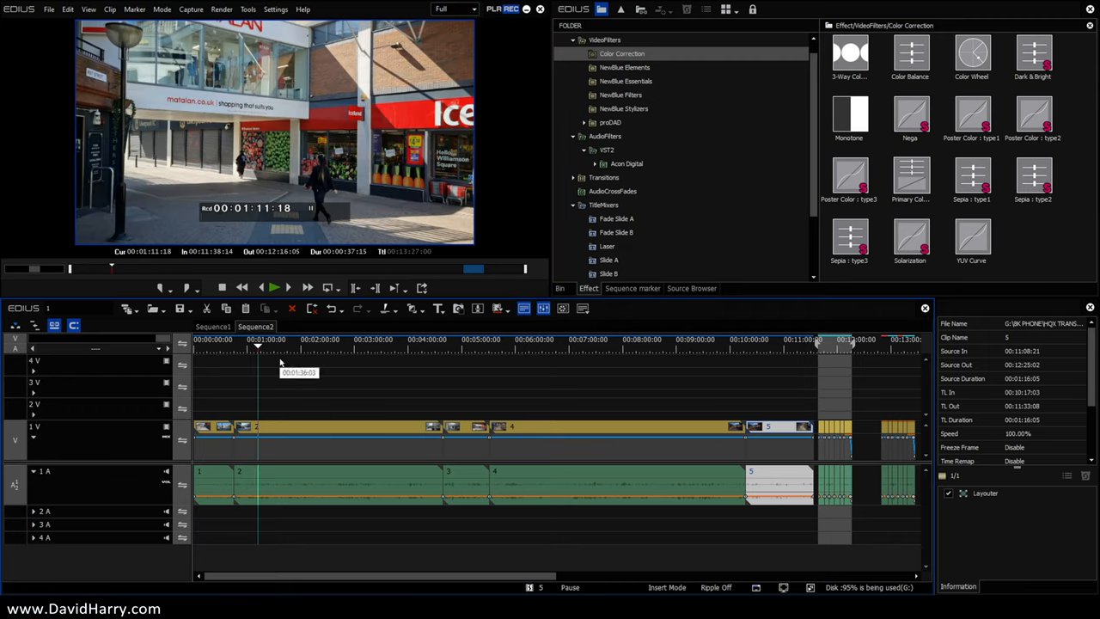
left_click(273, 287)
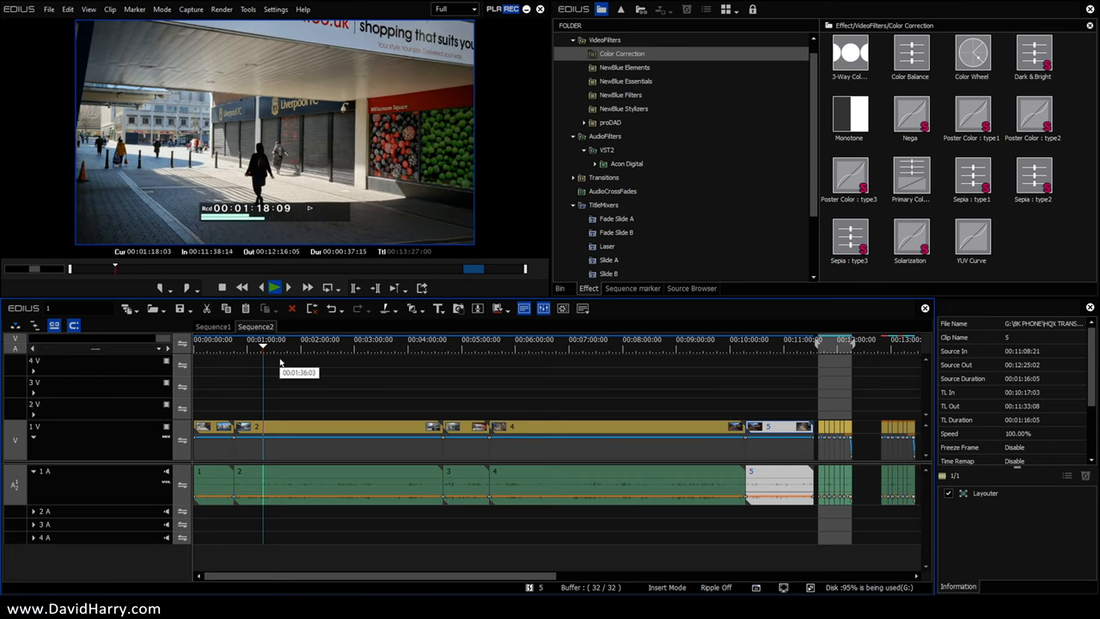
left_click(274, 288)
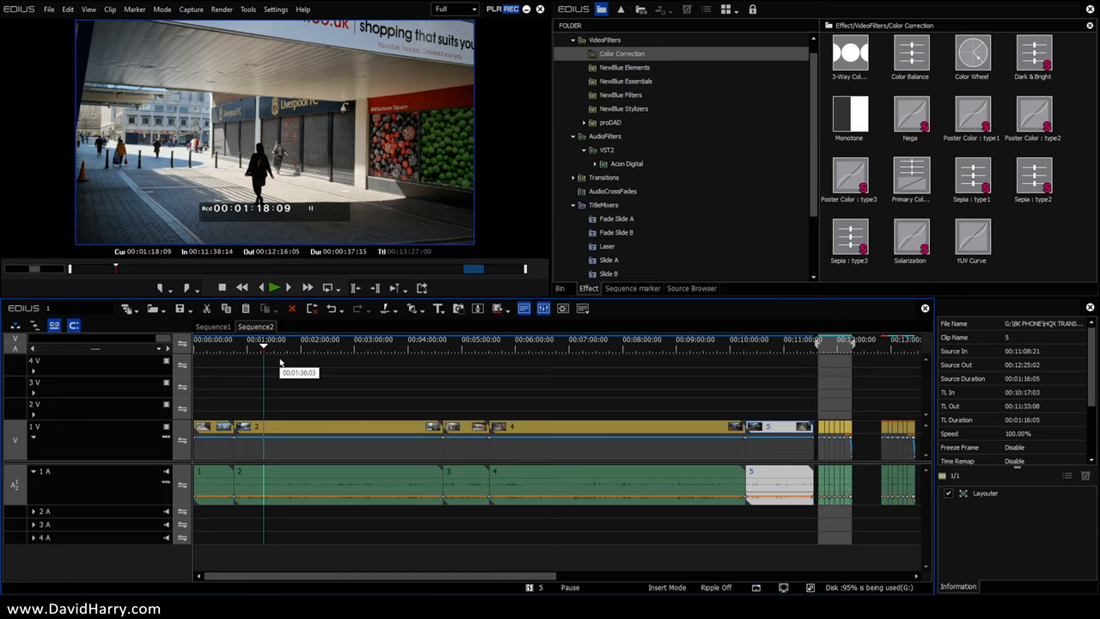
mouse_move(457, 509)
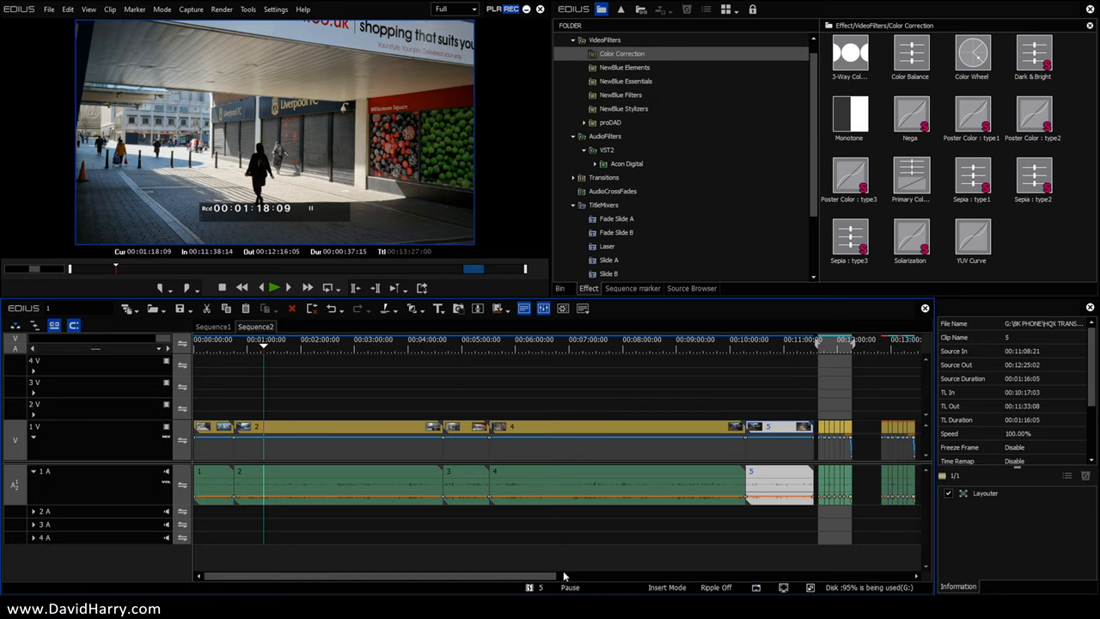
mouse_move(604, 592)
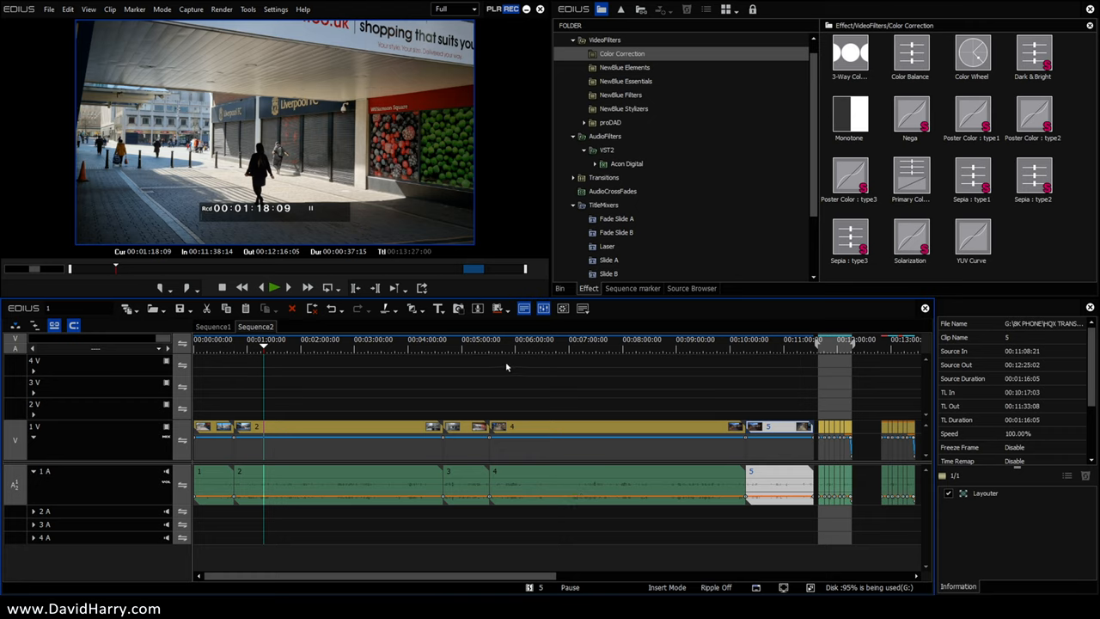
- Play the night-street clip 4, then move the playhead into clip 5 near 00:10:41
left_click(525, 340)
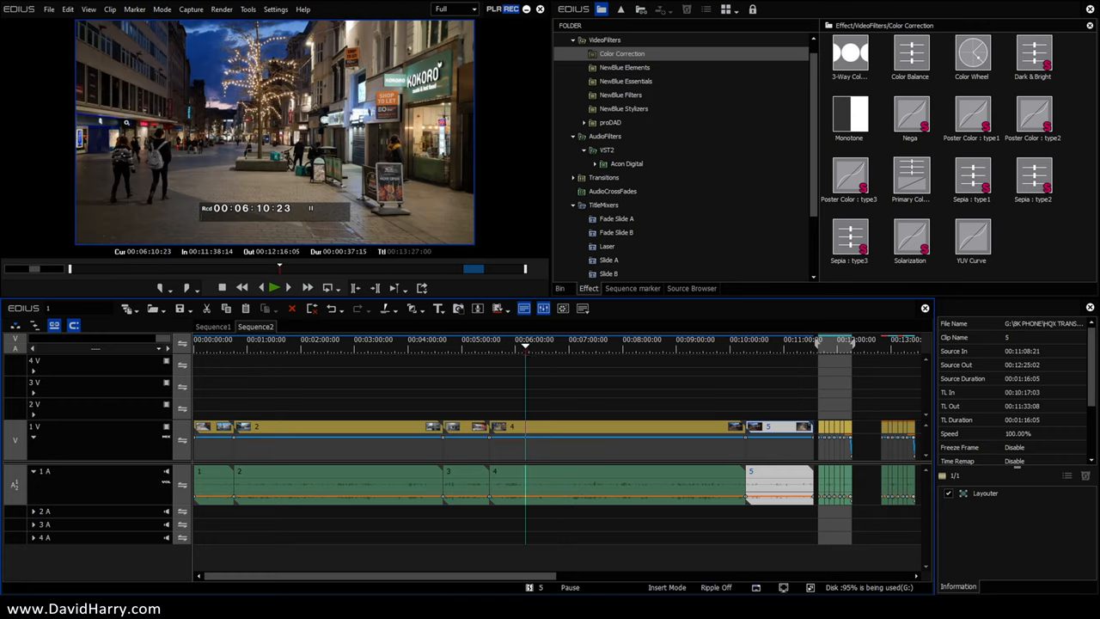
left_click(274, 288)
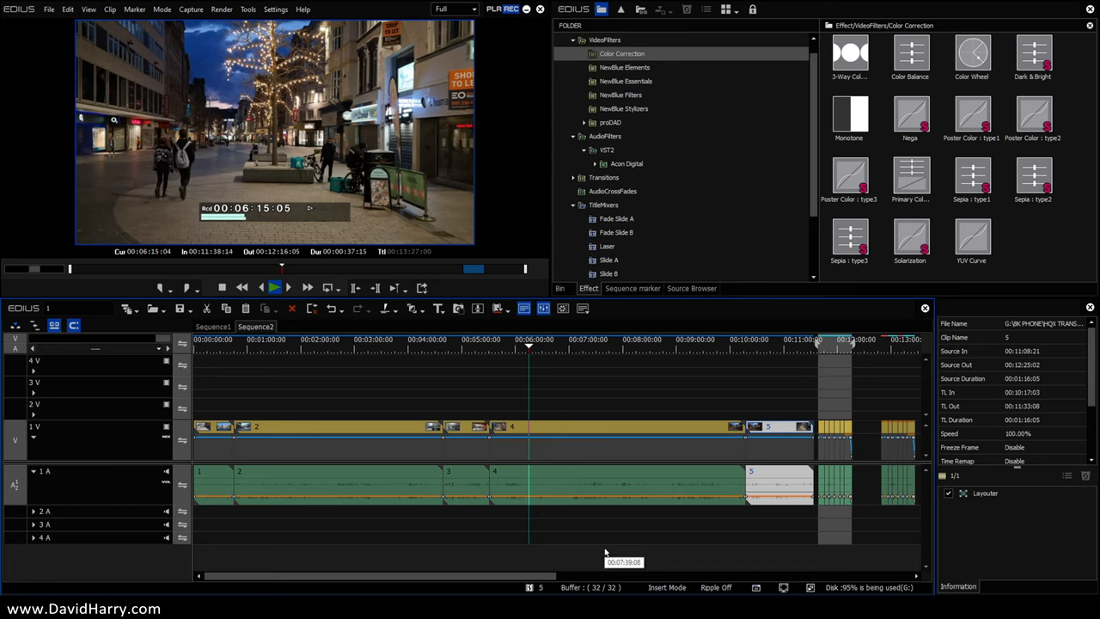
left_click(274, 287)
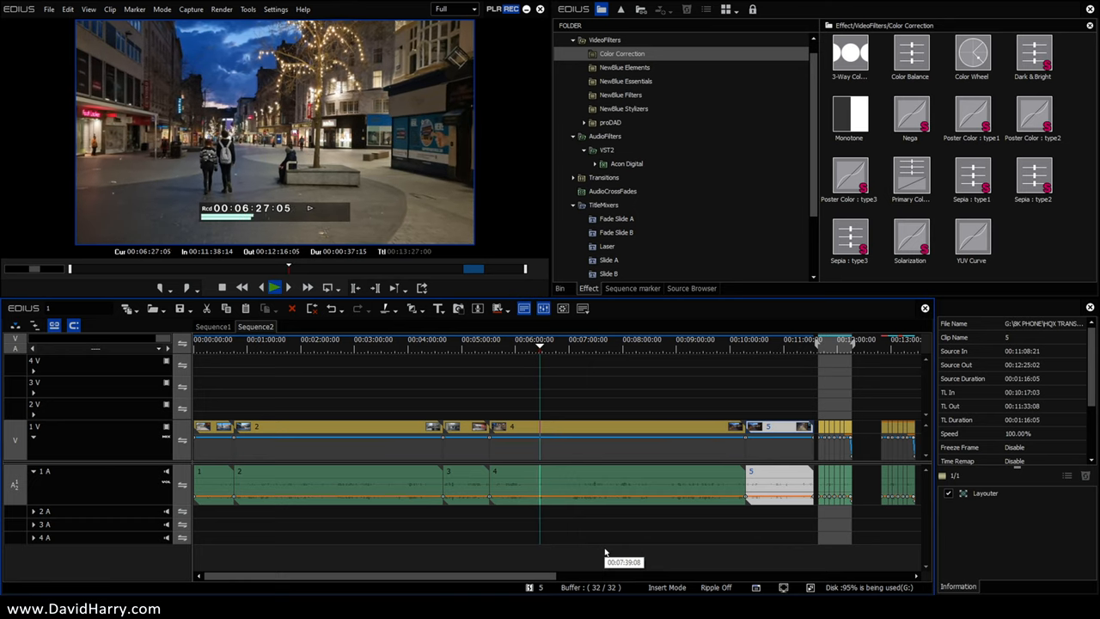
left_click(274, 287)
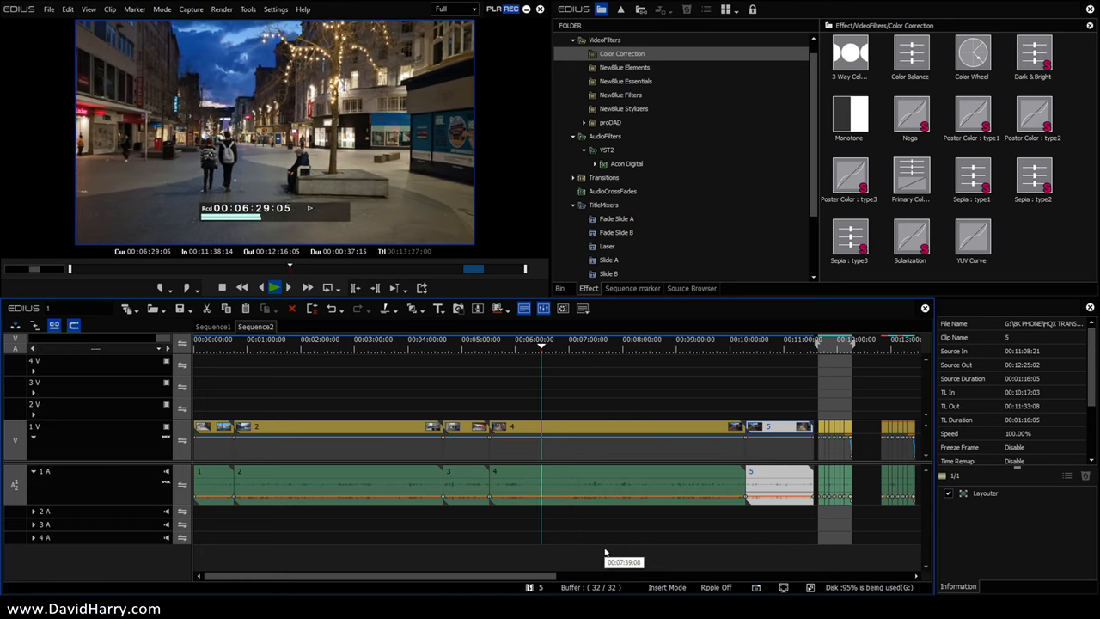
left_click(767, 348)
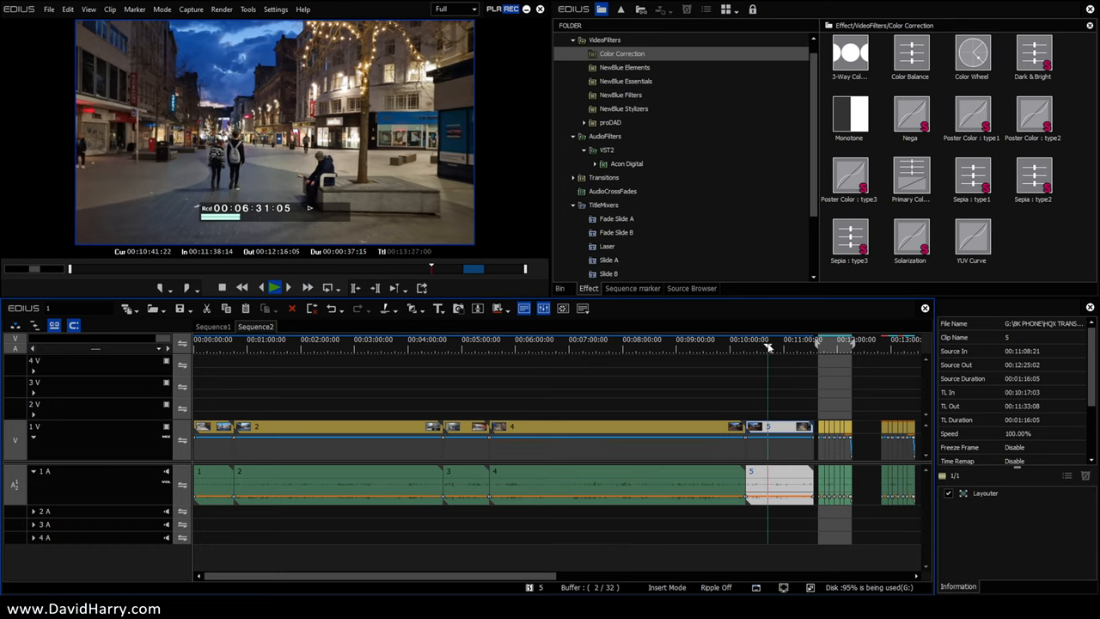
- Play clip 5 and the following colour clips at Full quality, pausing around 00:12:19
left_click(274, 287)
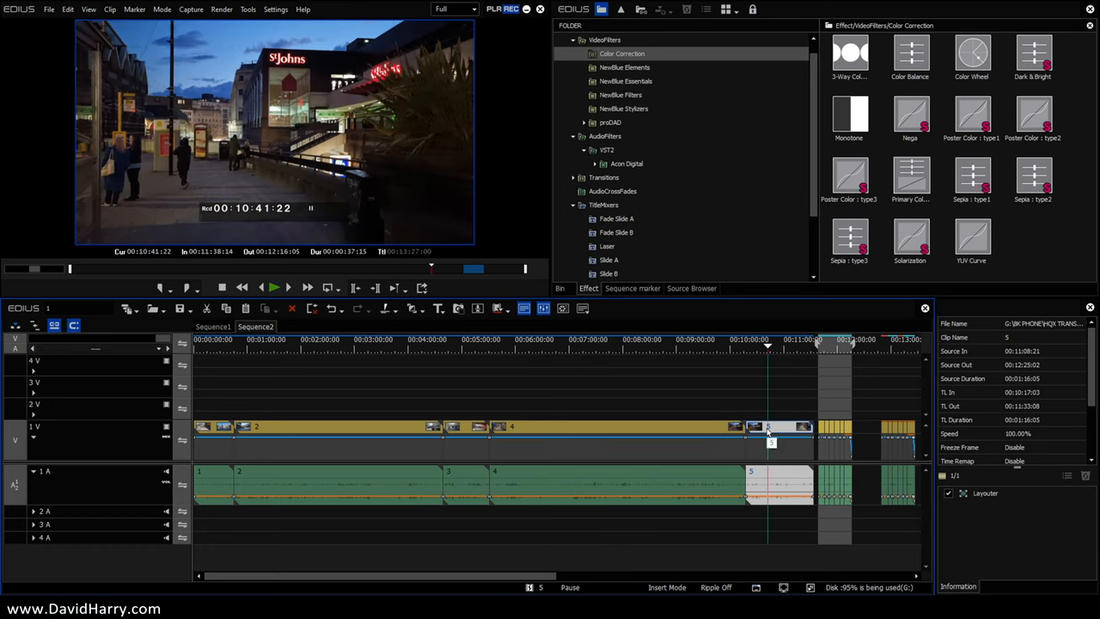
left_click(273, 287)
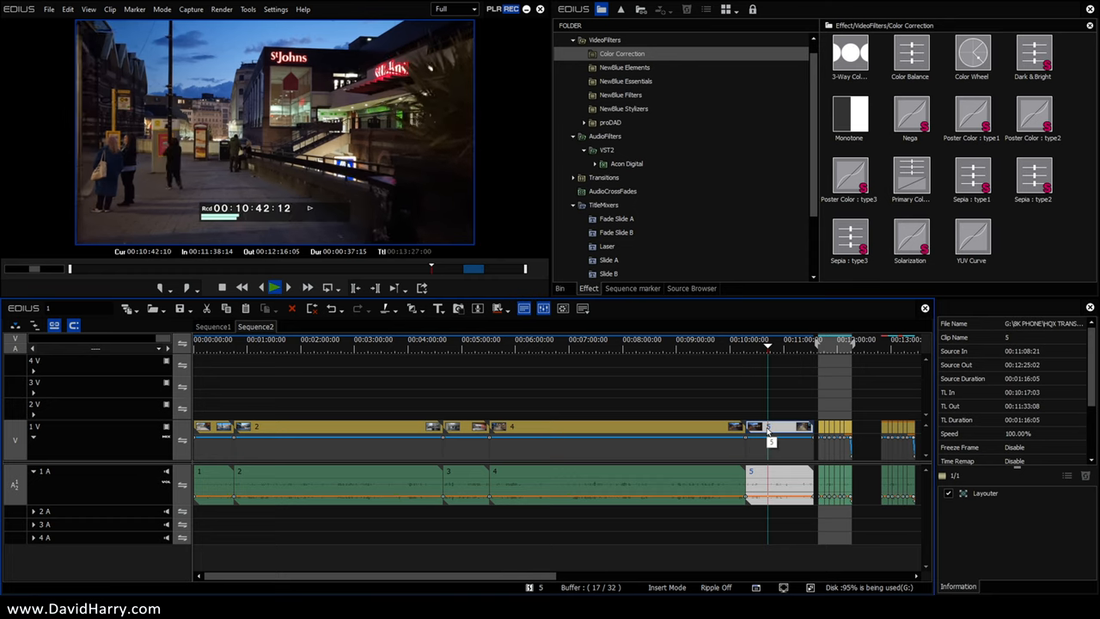
left_click(274, 287)
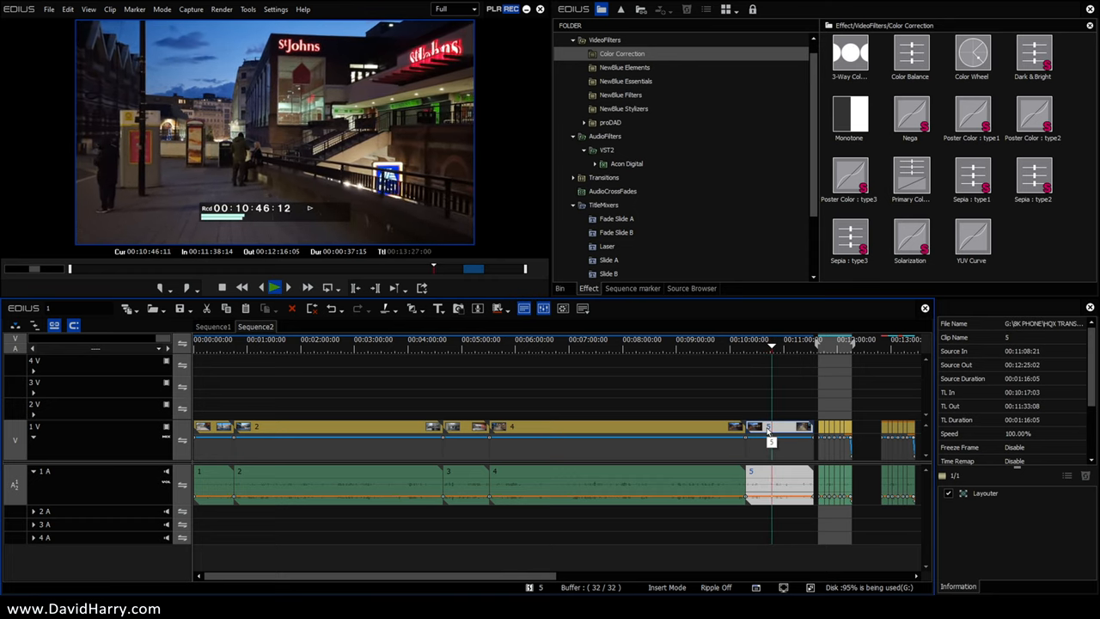
left_click(274, 288)
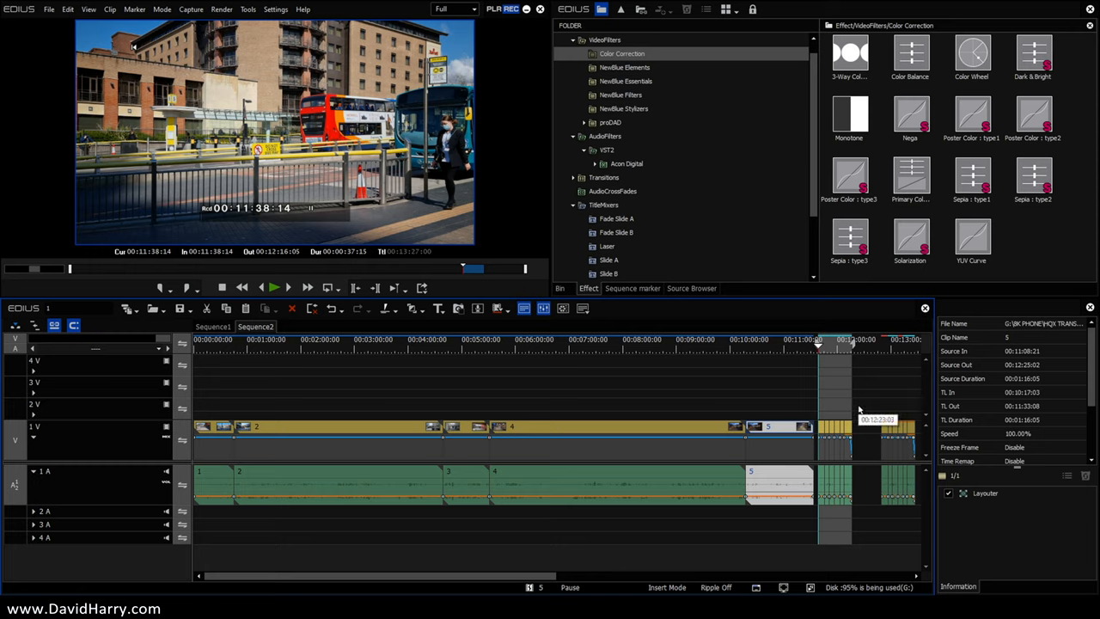
left_click(274, 288)
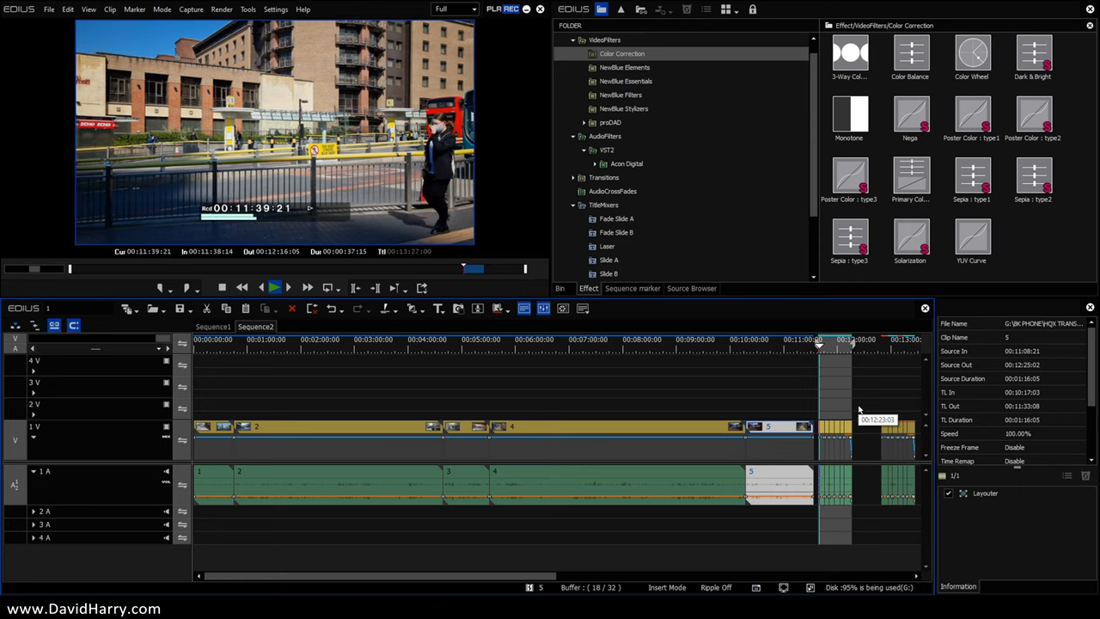
left_click(274, 288)
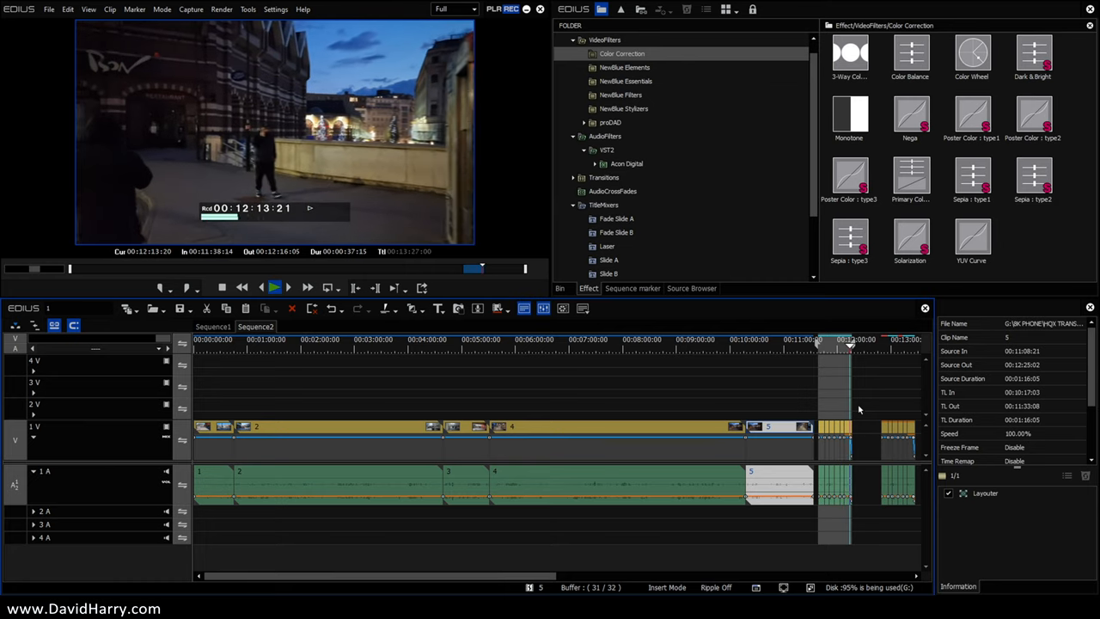
left_click(274, 286)
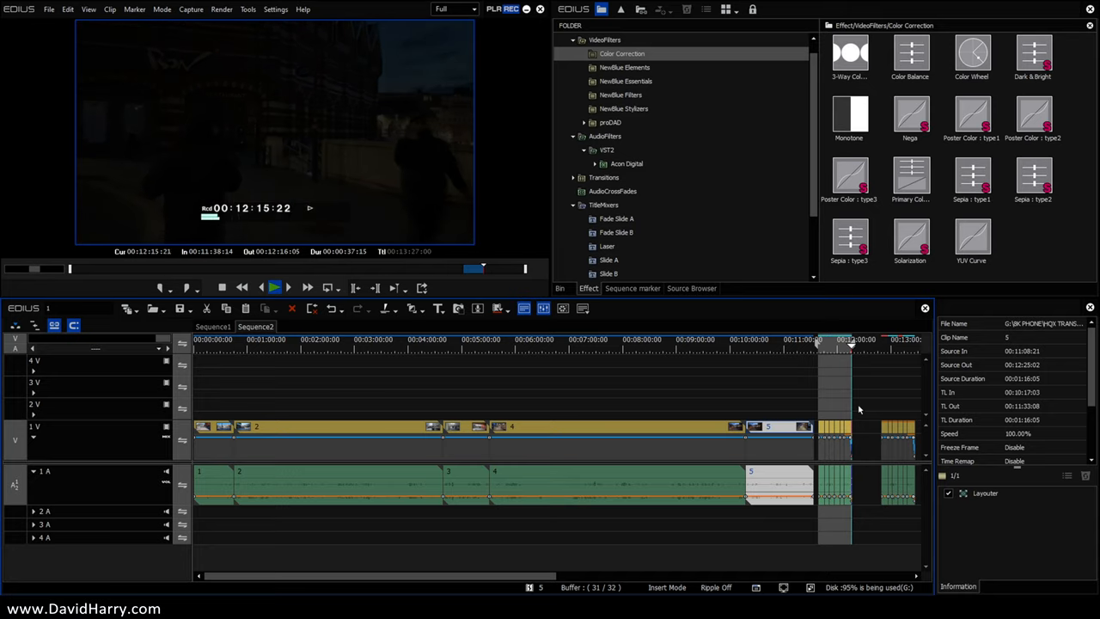
left_click(273, 287)
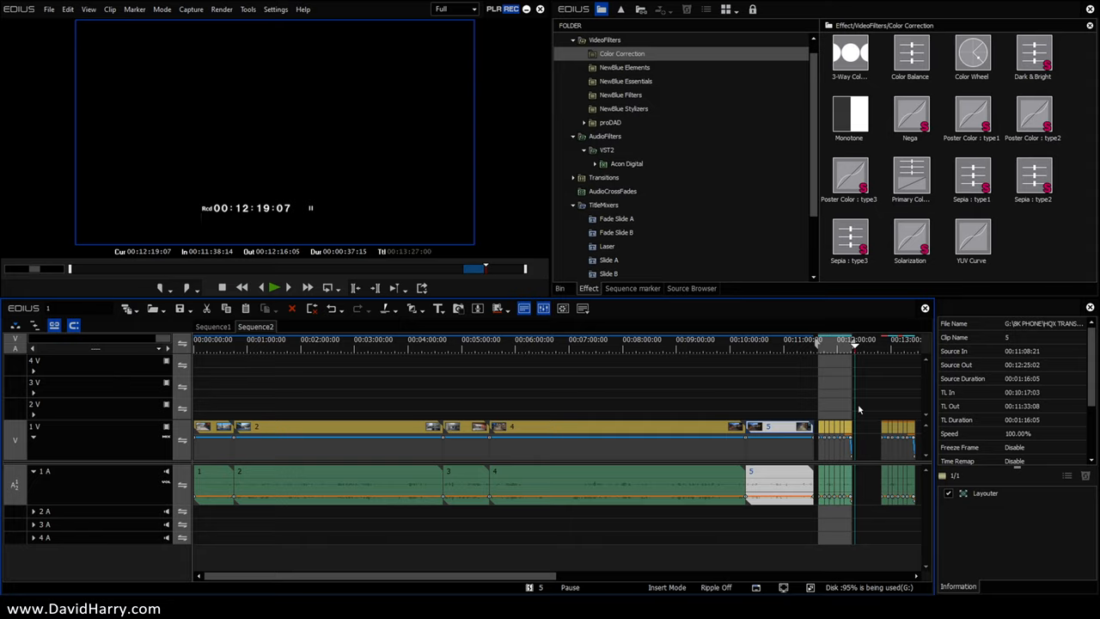
- Switch preview quality to 1/2 and jump to the black-and-white street clip near 00:12:49
left_click(454, 8)
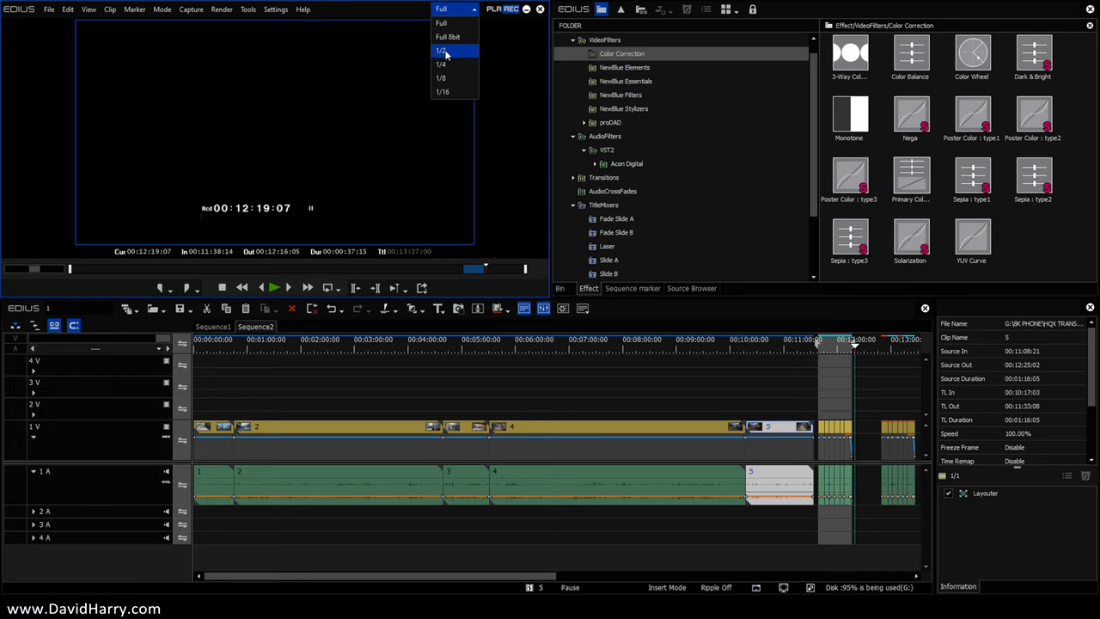
left_click(441, 50)
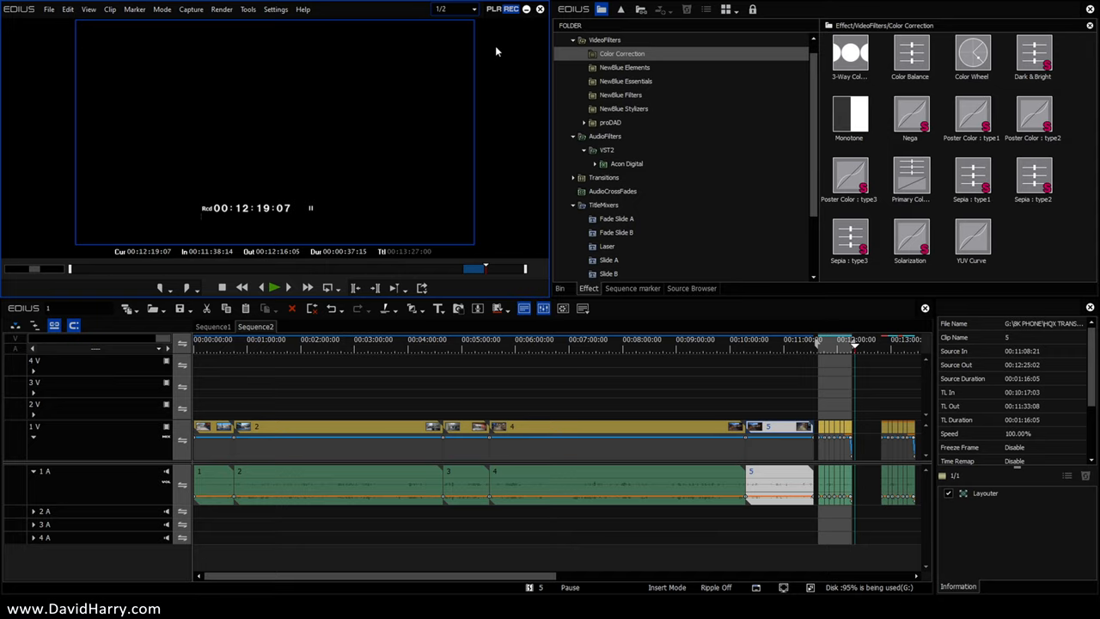
mouse_move(459, 21)
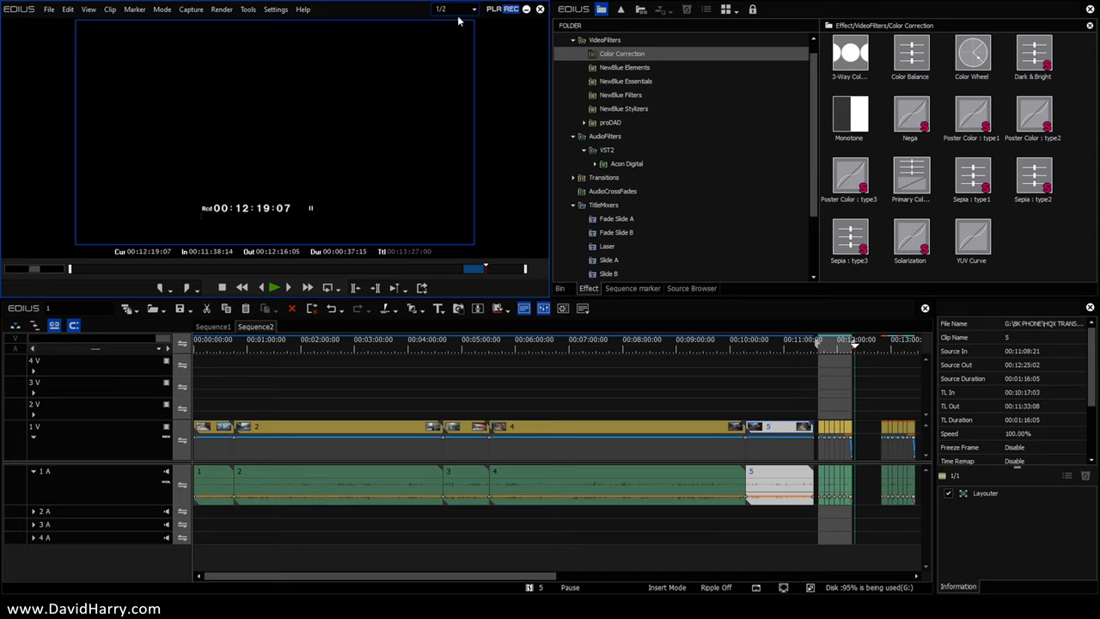
mouse_move(501, 131)
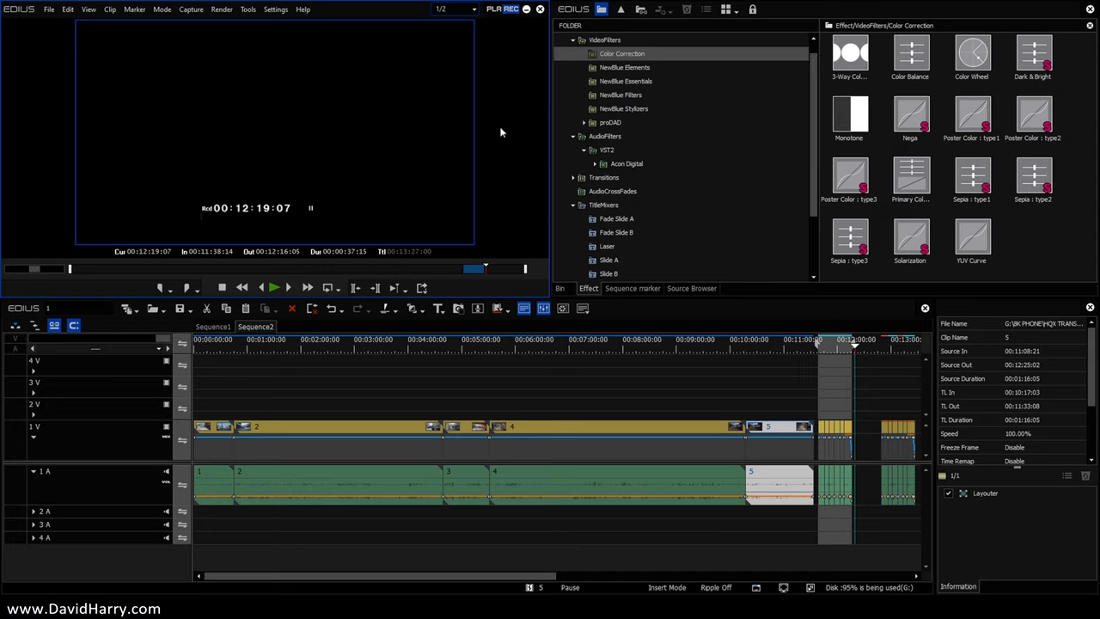
mouse_move(518, 165)
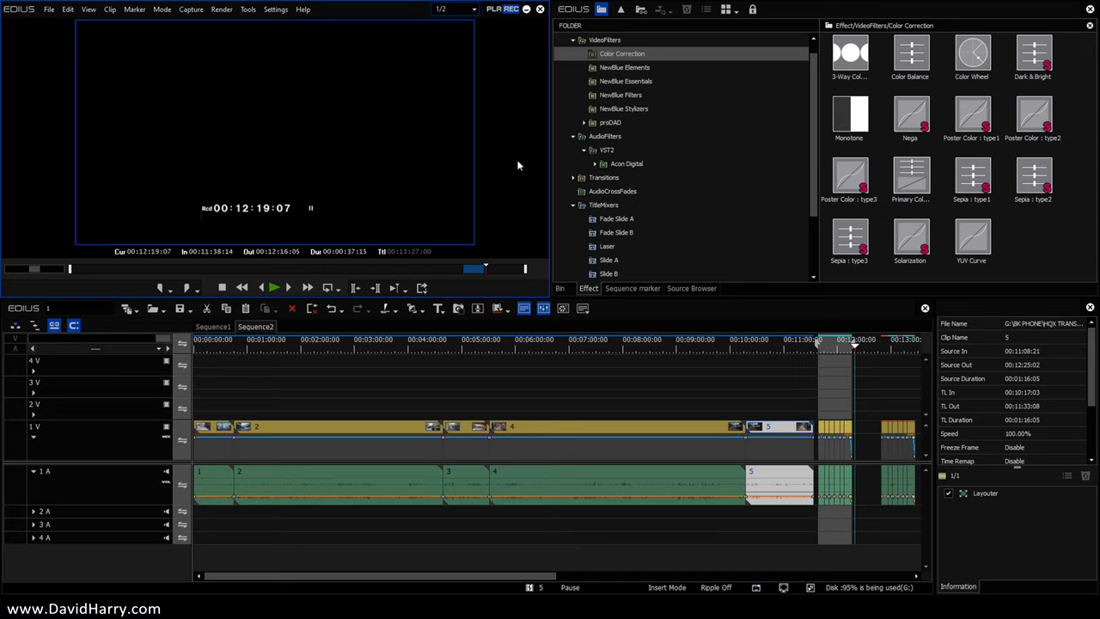
mouse_move(875, 351)
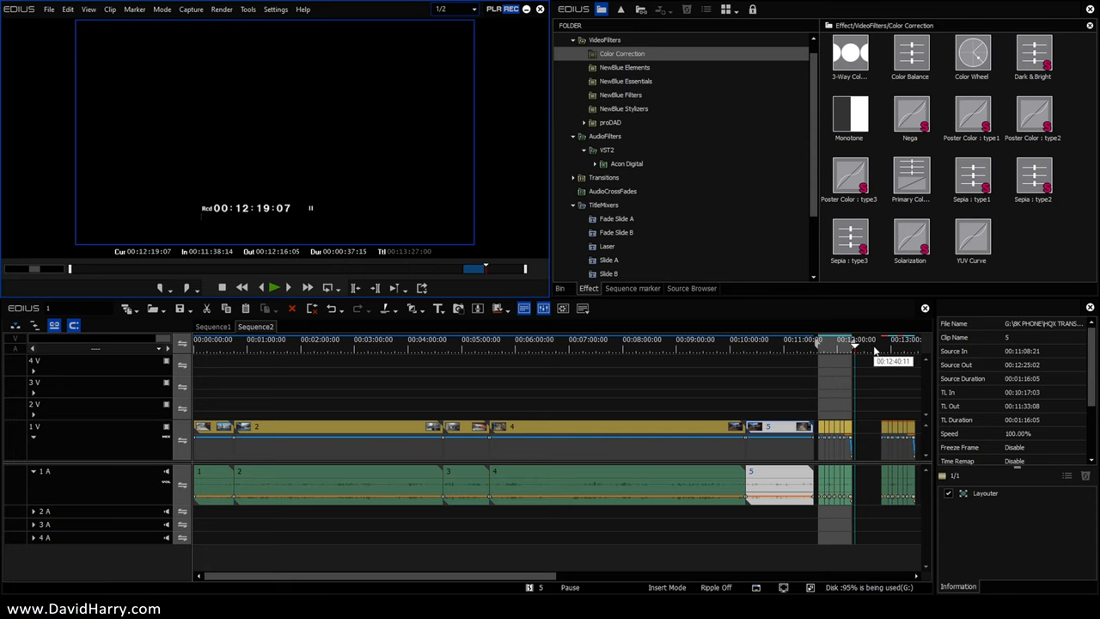
left_click(273, 288)
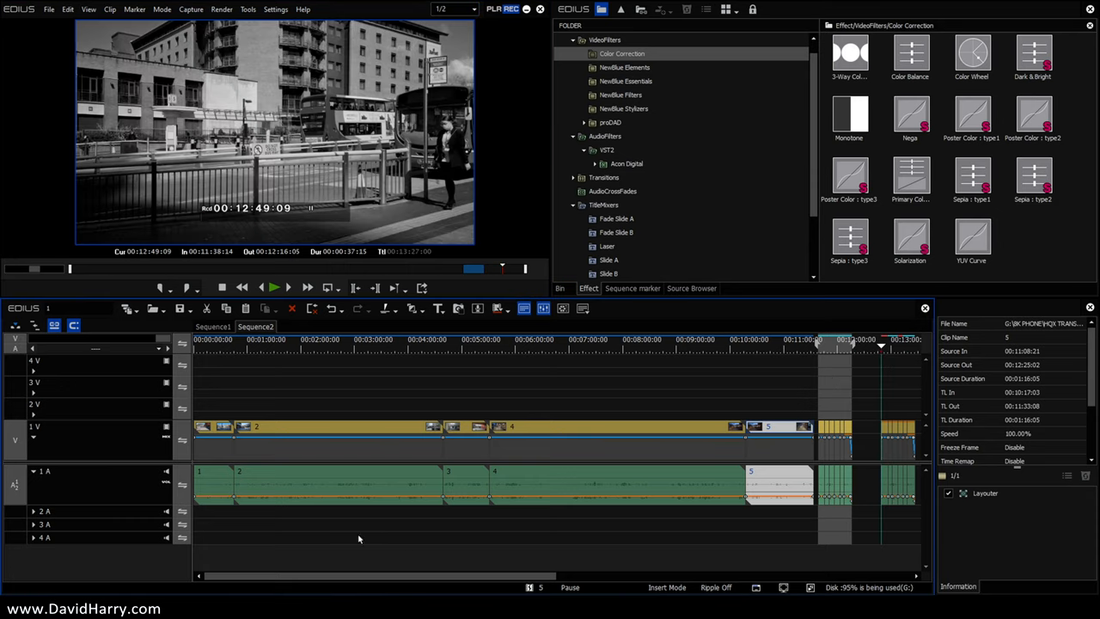
- Select the monochrome clip and view its Primary Color Correction filter with saturation -100
scroll("right", 3)
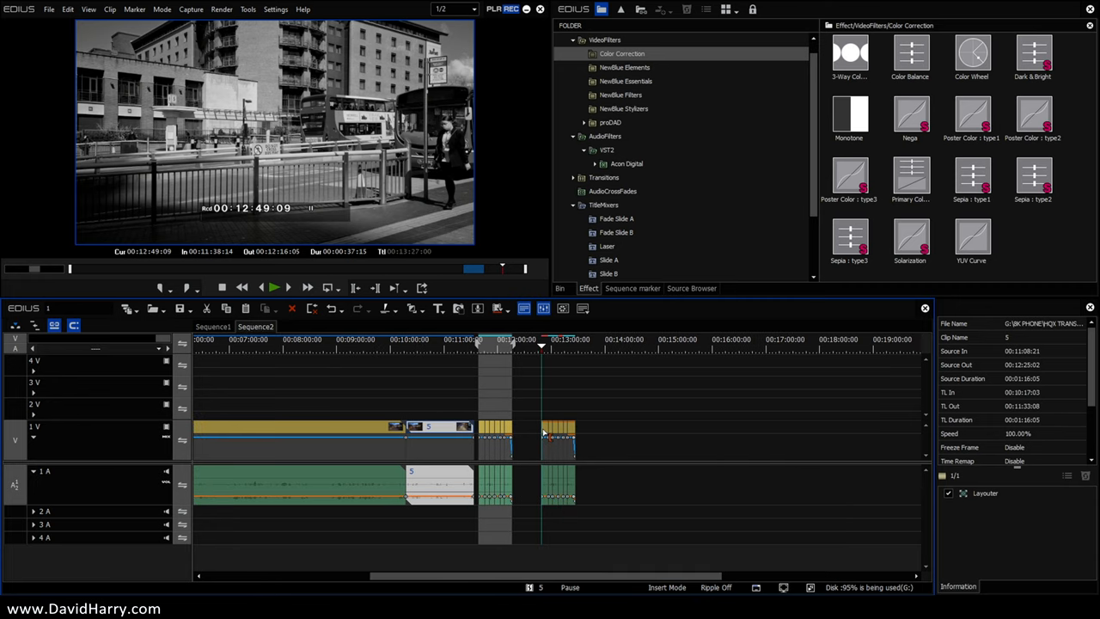
left_click(547, 429)
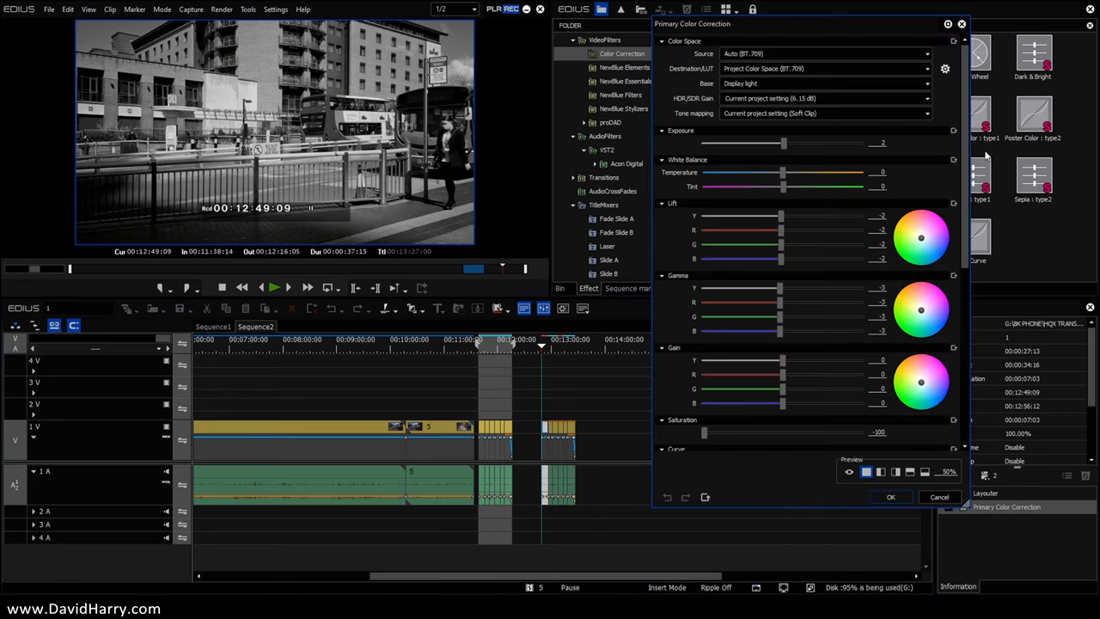
scroll("down", 3)
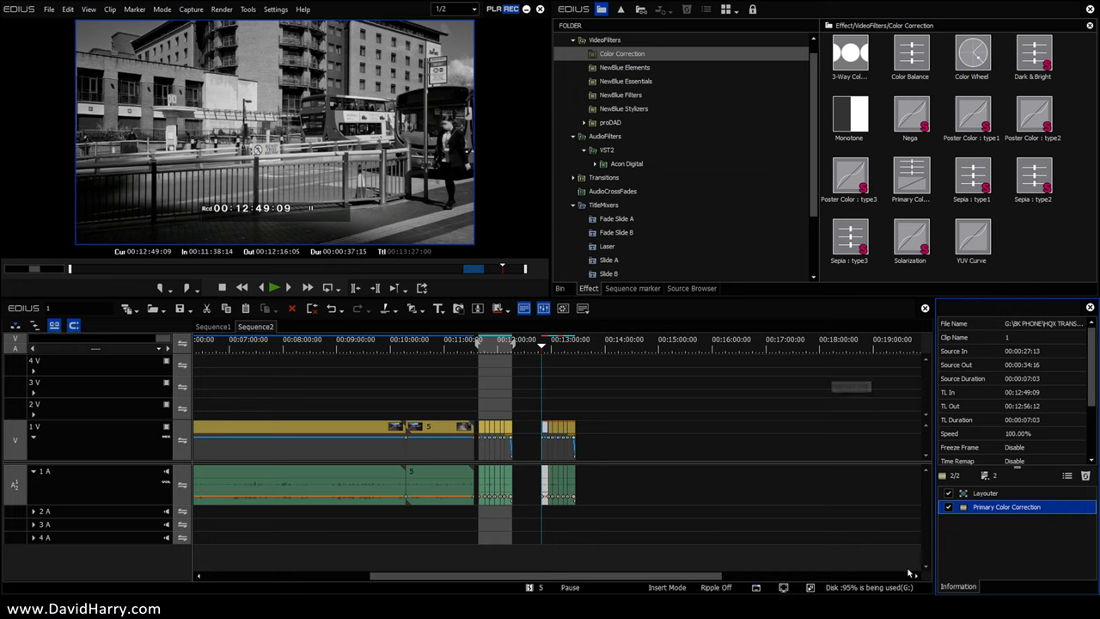
left_click(948, 506)
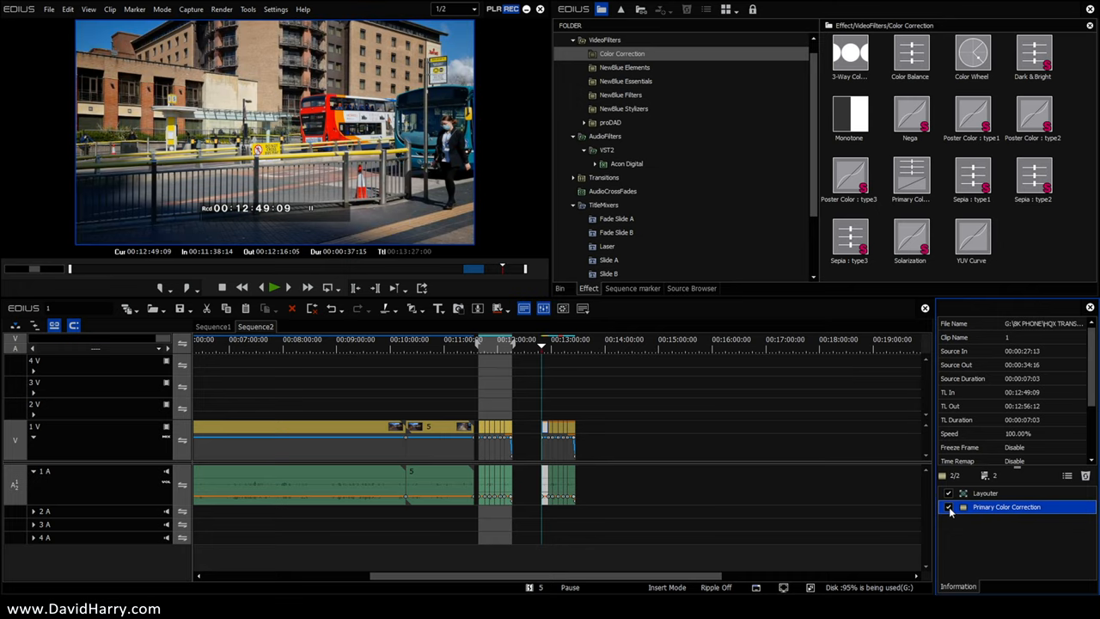
left_click(947, 507)
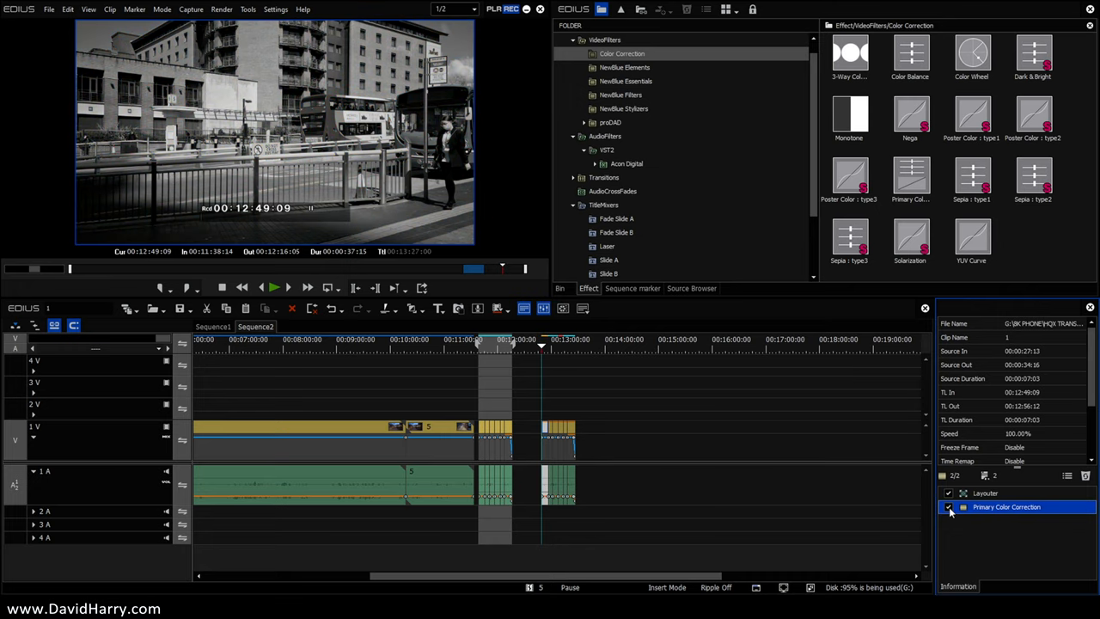
left_click(947, 507)
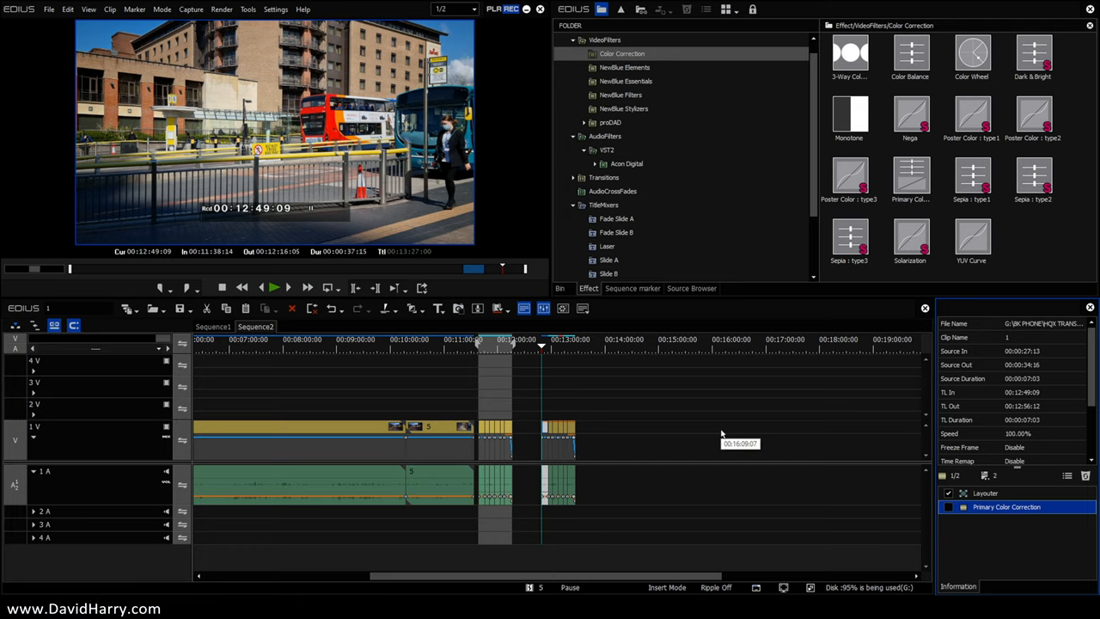
mouse_move(514, 389)
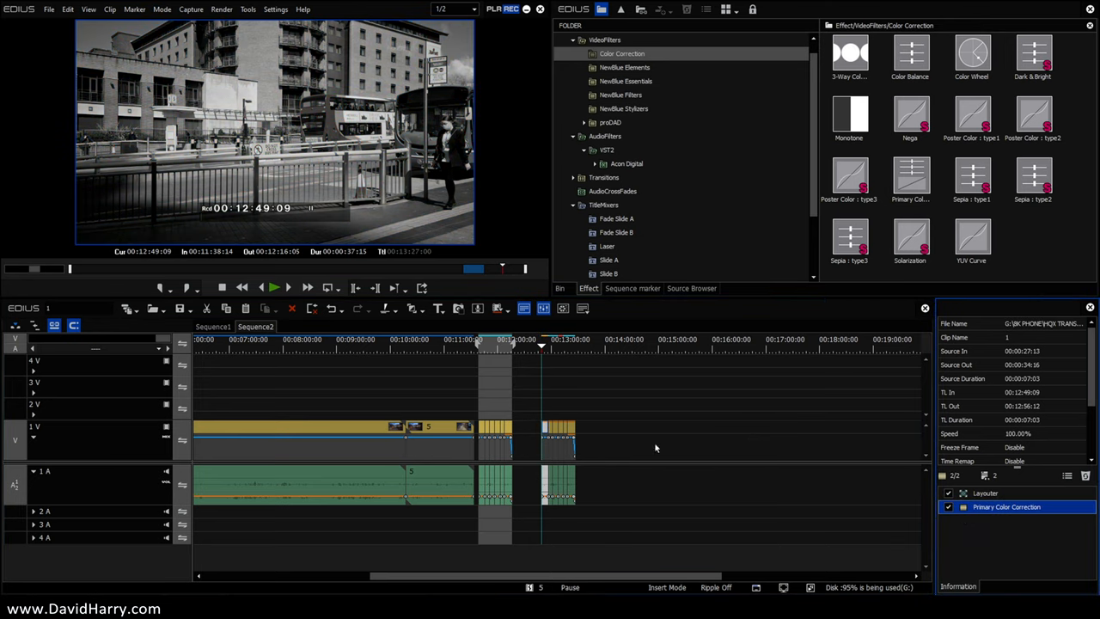
mouse_move(828, 442)
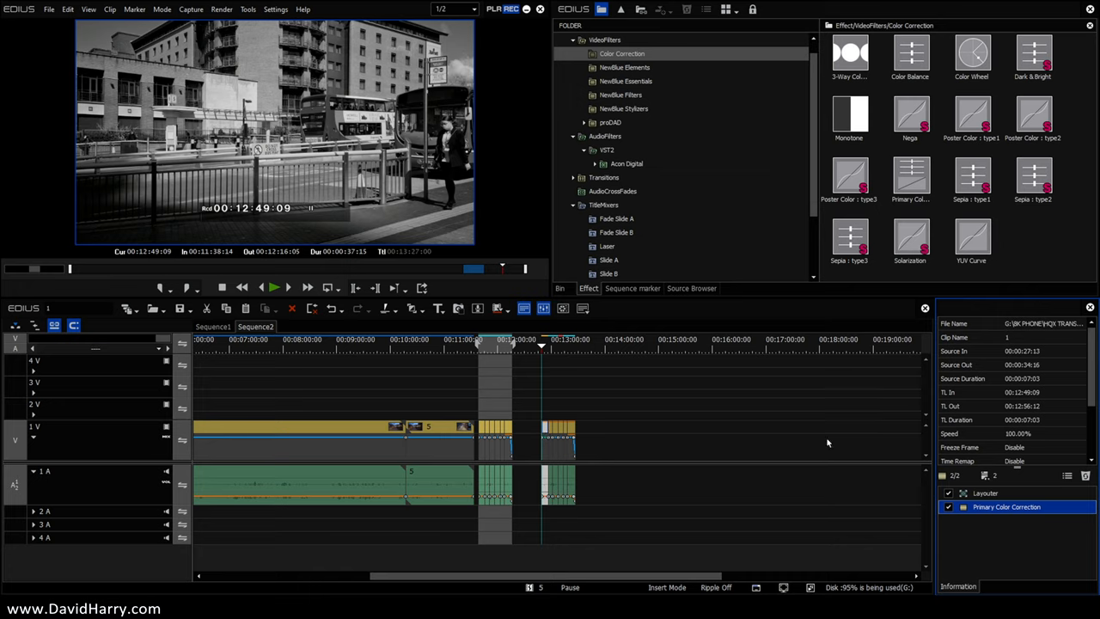
left_click(273, 287)
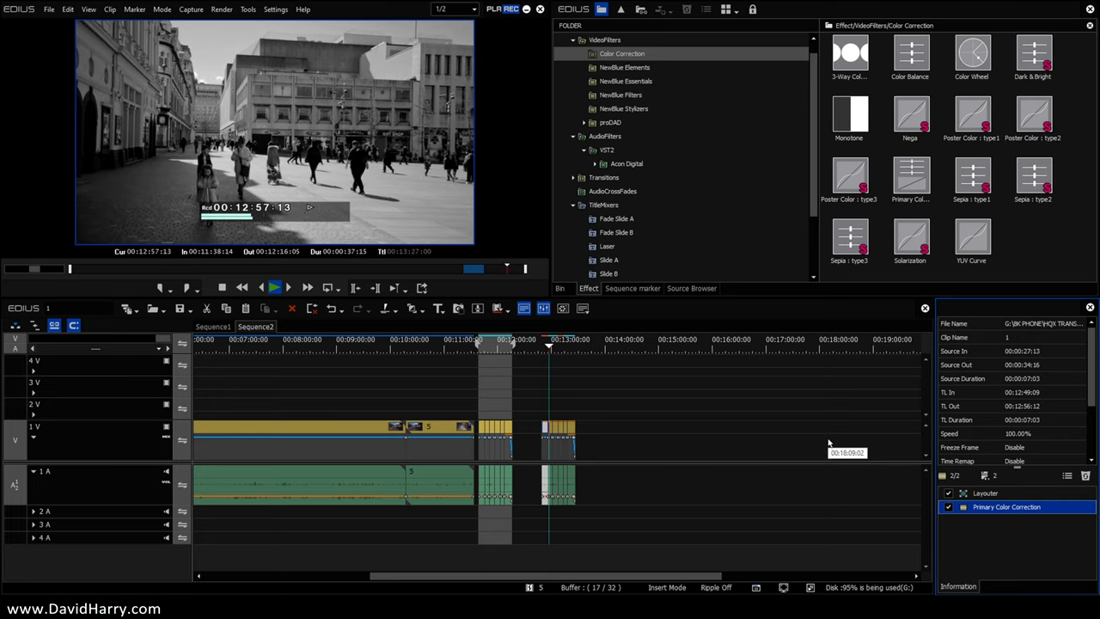
- Play the monochrome clips at half resolution until the night scene at 00:13:25
left_click(274, 288)
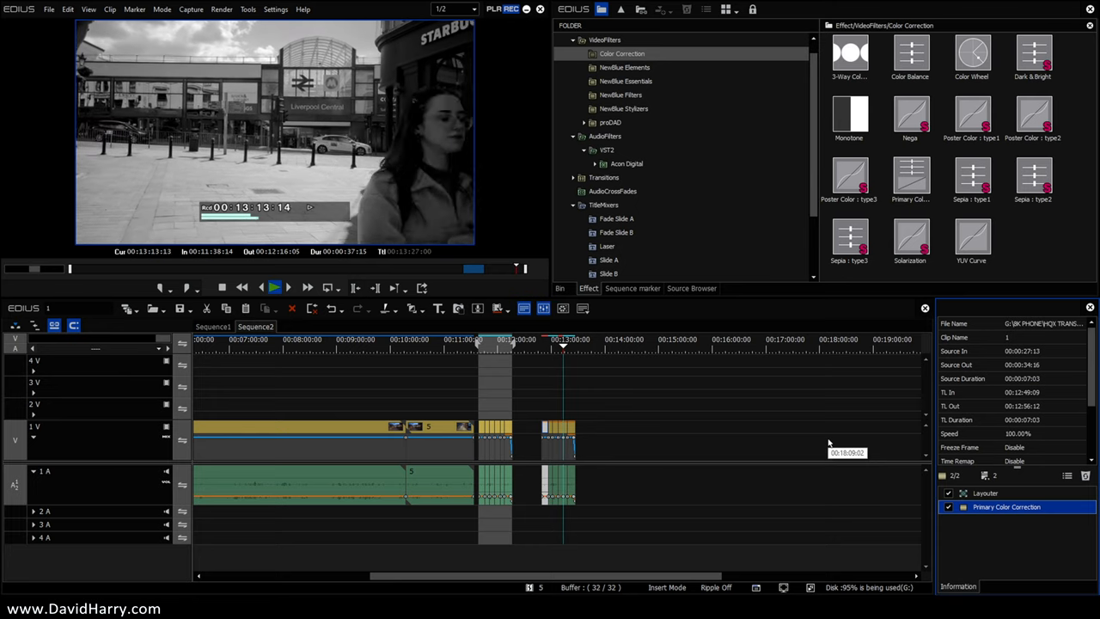
left_click(274, 287)
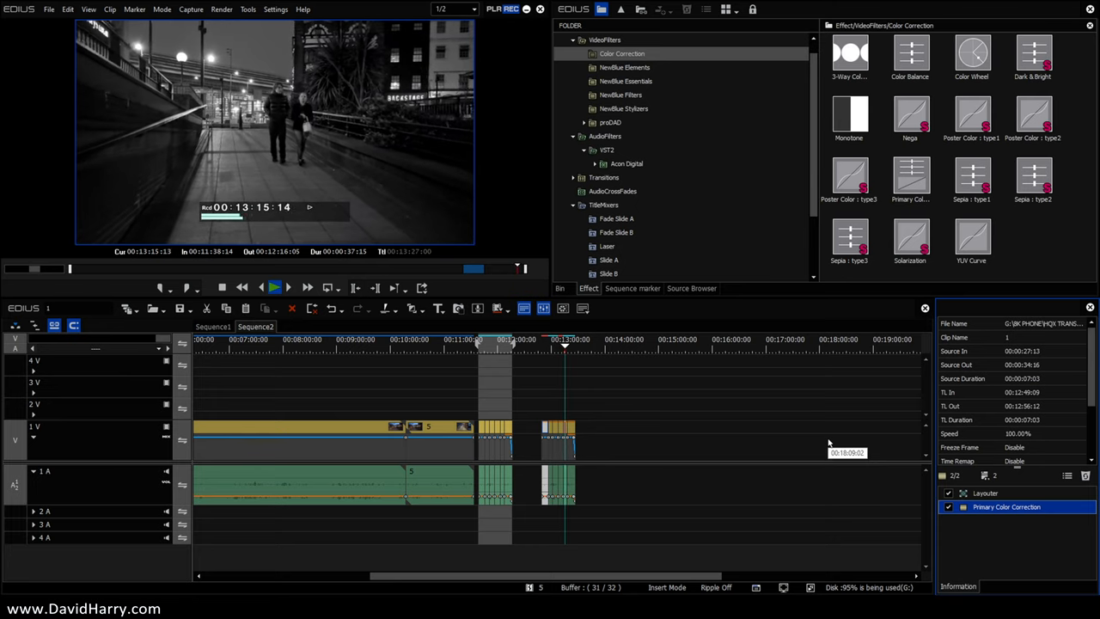
left_click(274, 287)
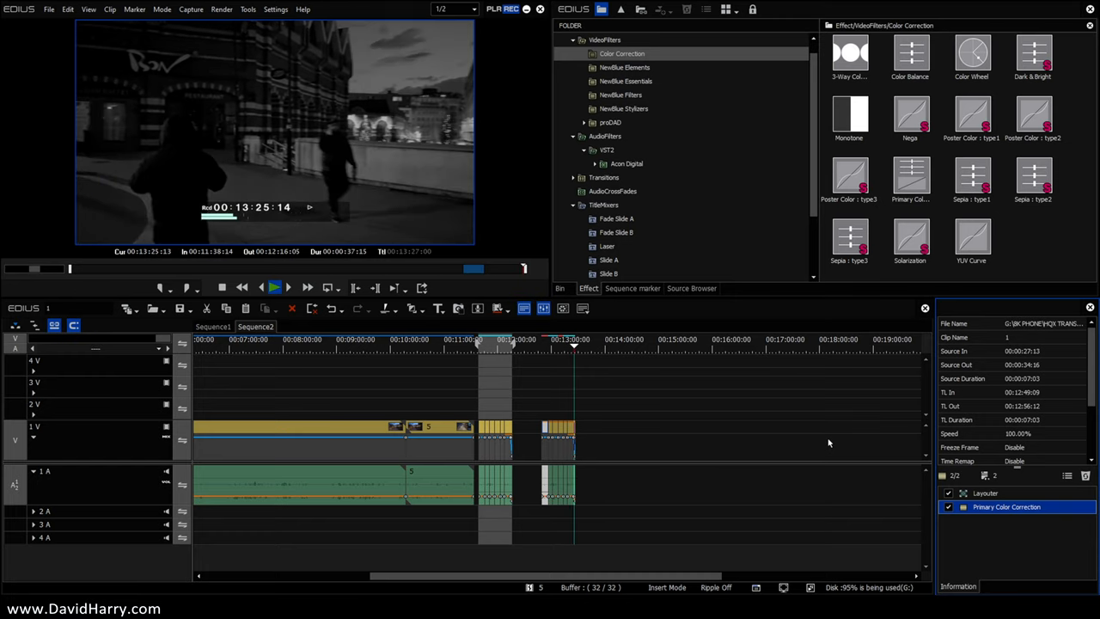
- Stop playback at the sequence end (00:13:27:00) and check the playback resolution choices
left_click(274, 288)
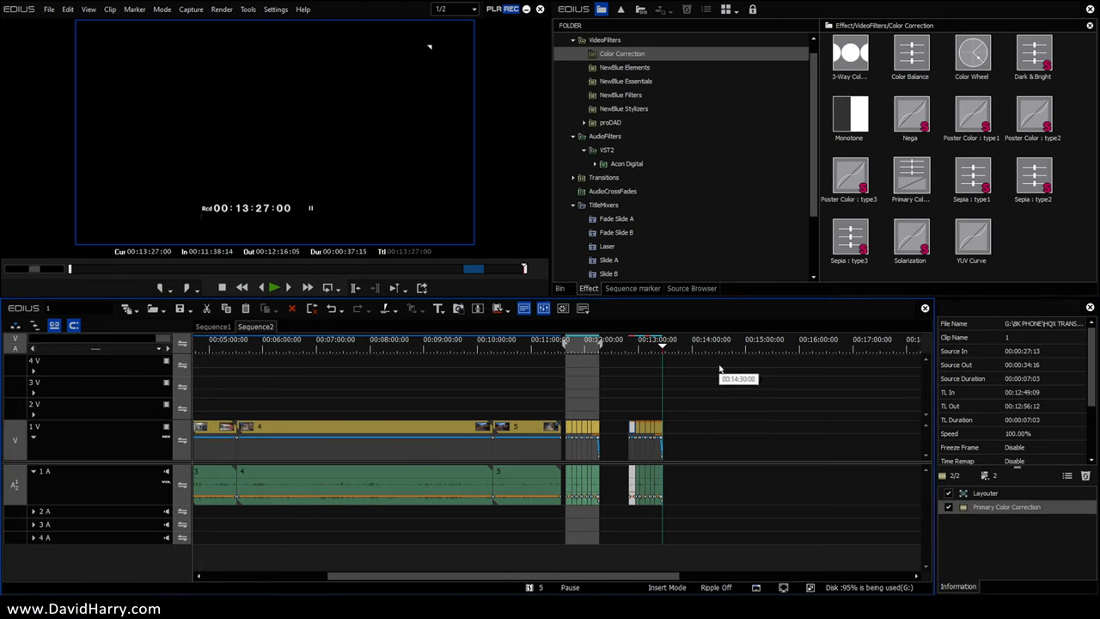
mouse_move(483, 76)
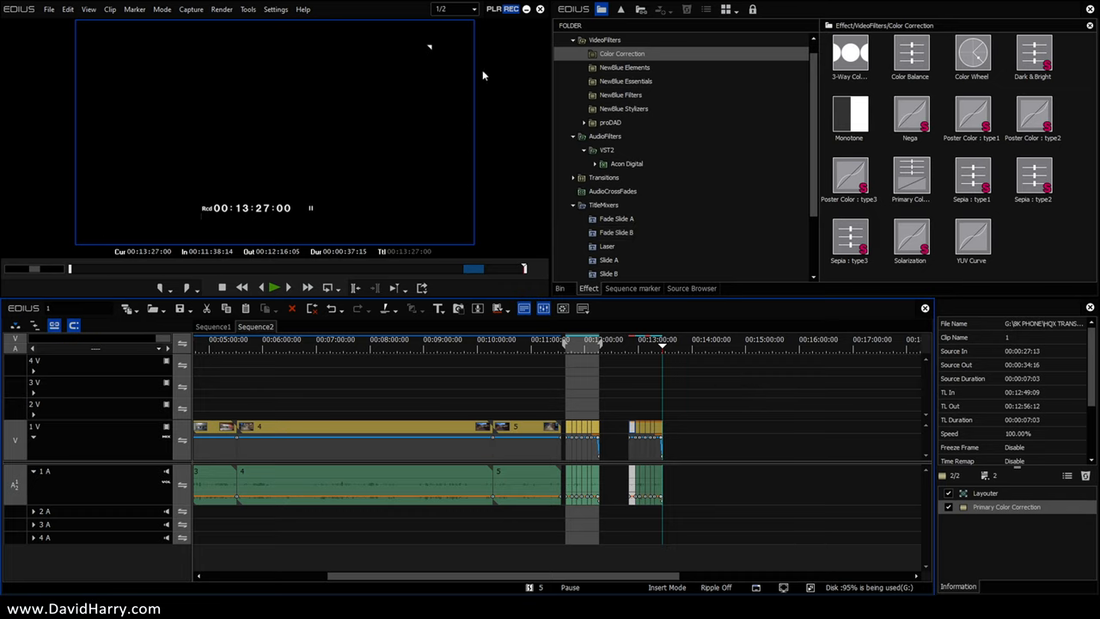
left_click(453, 8)
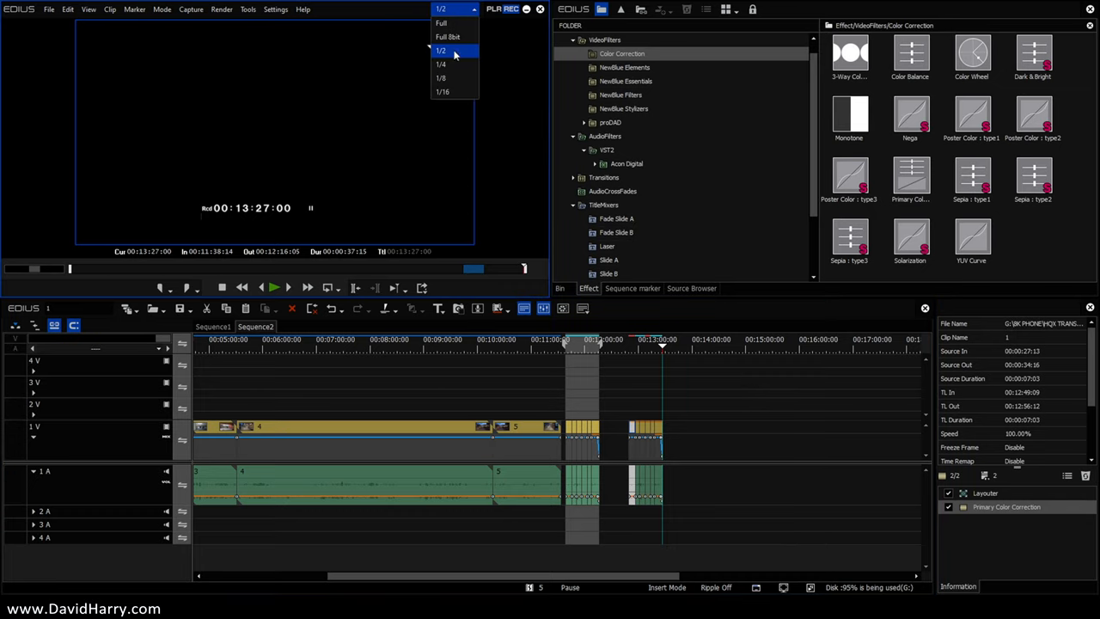
mouse_move(441, 63)
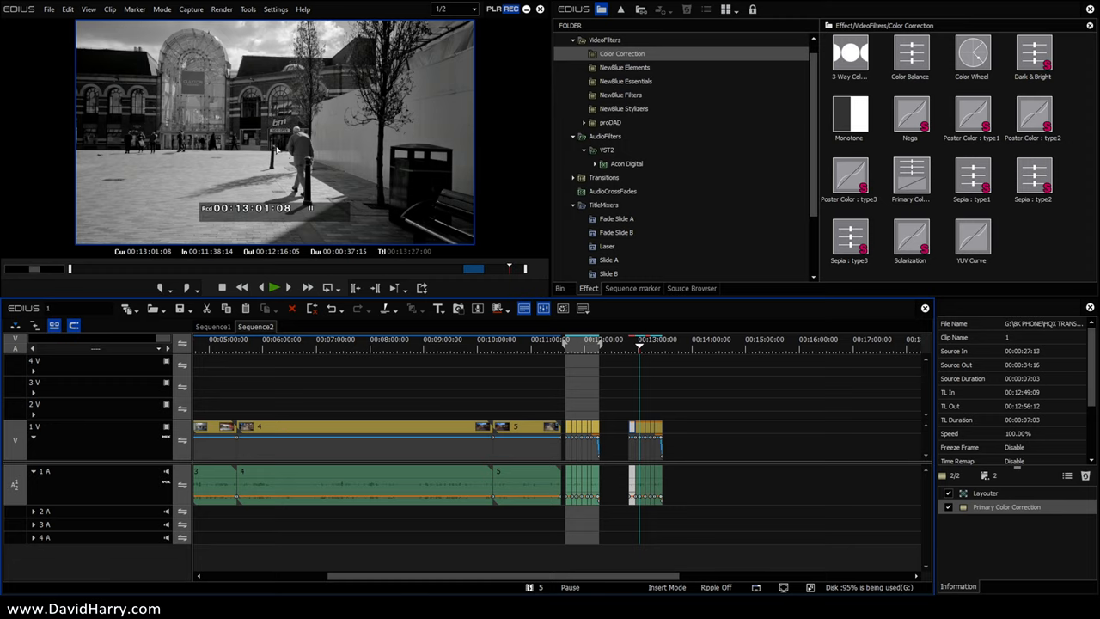
mouse_move(625, 319)
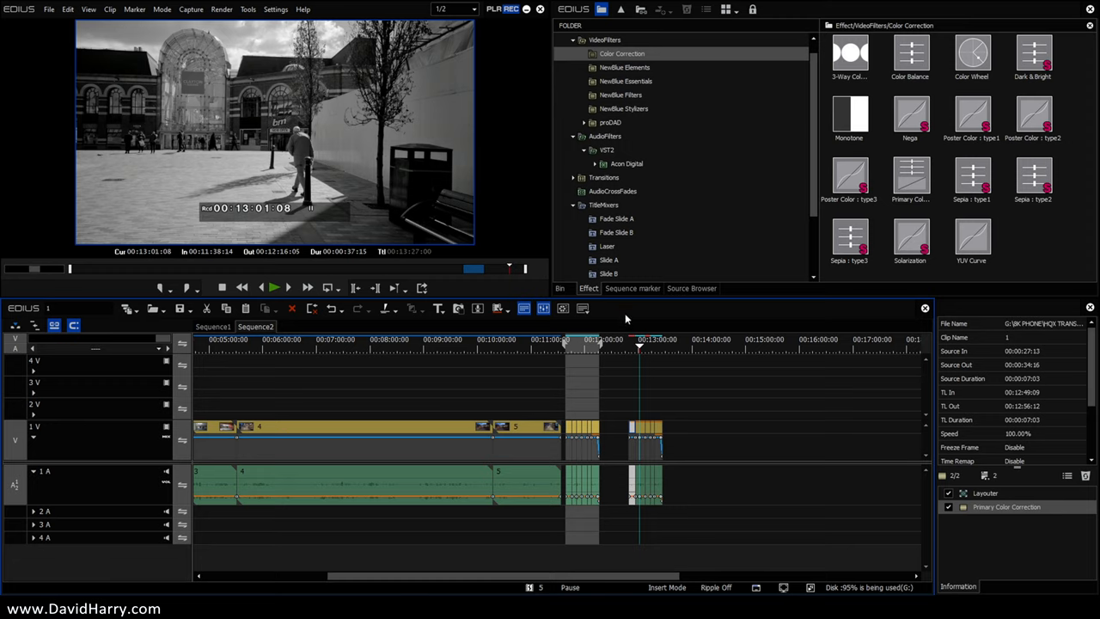